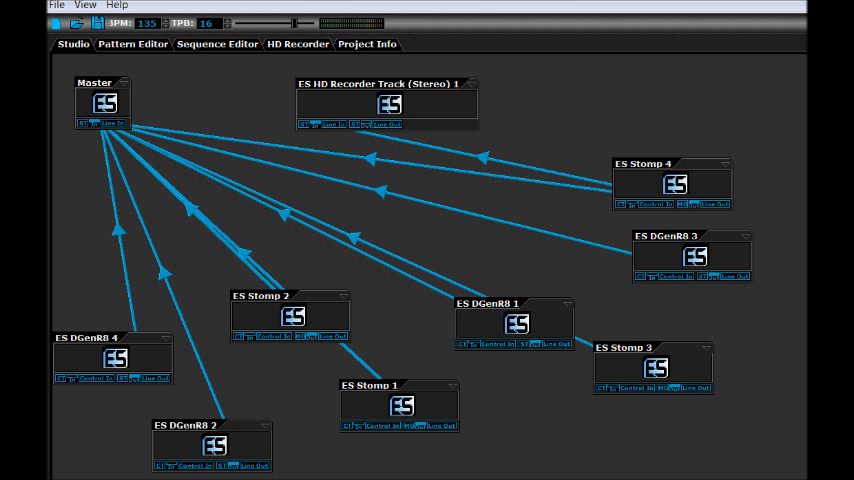
Step: Look through the pattern, sequence and studio views of the Darkwave project
click(132, 44)
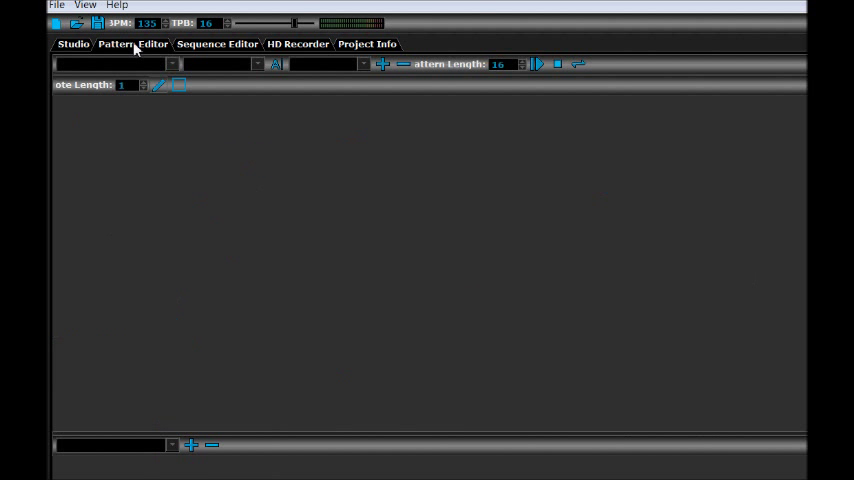
click(296, 44)
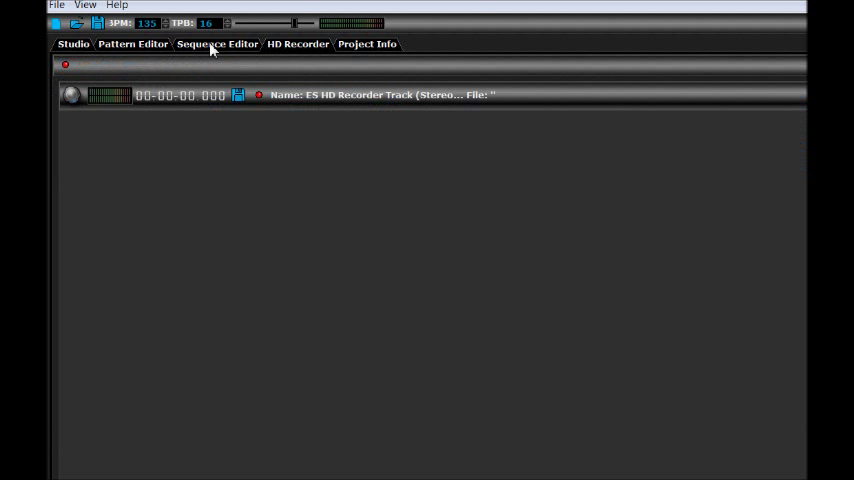
click(72, 44)
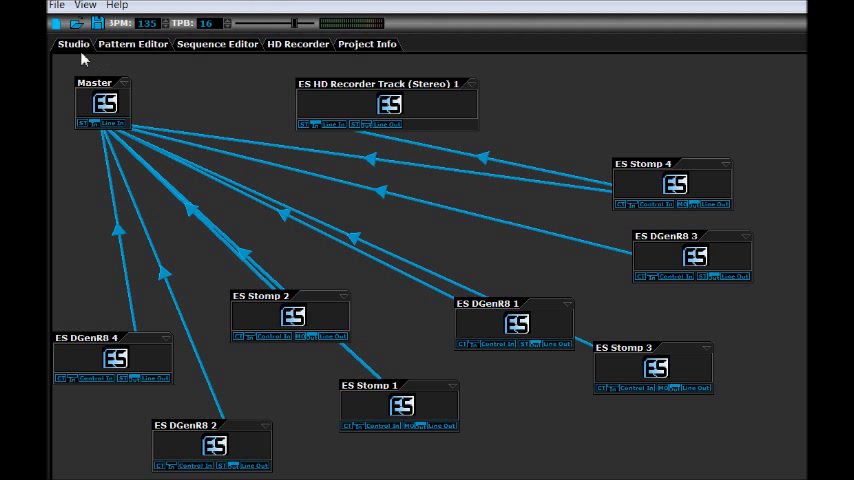
mouse_move(240, 98)
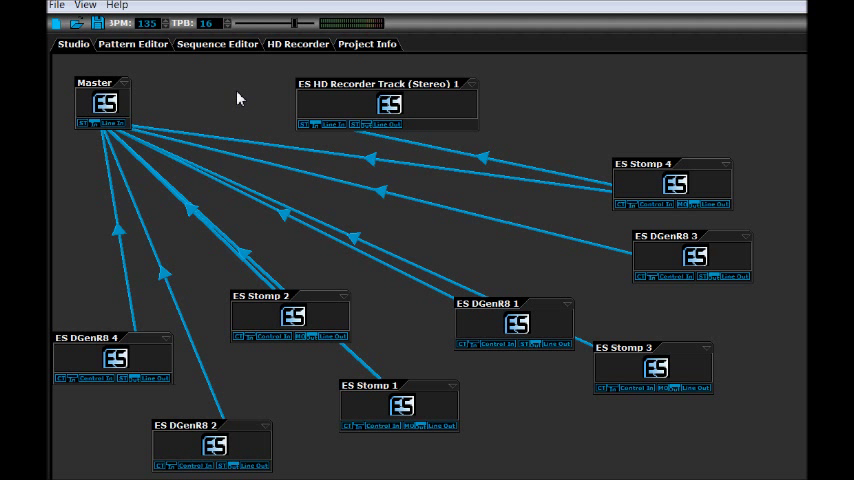
mouse_move(214, 92)
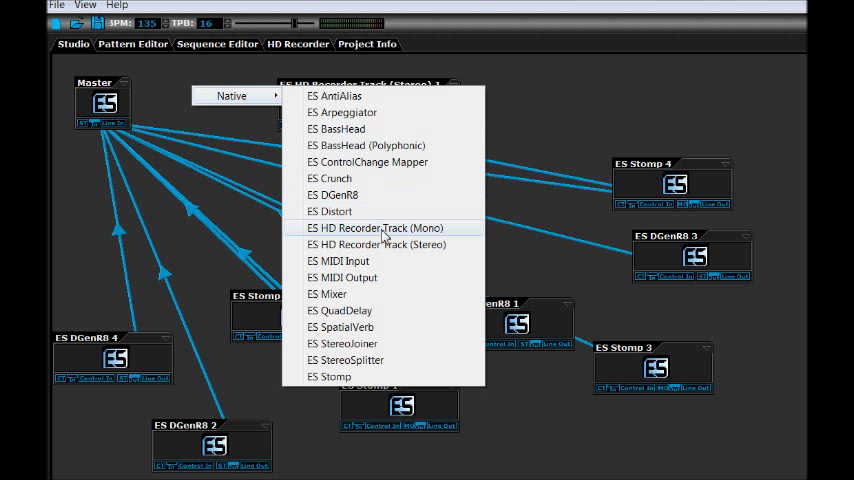
mouse_move(392, 250)
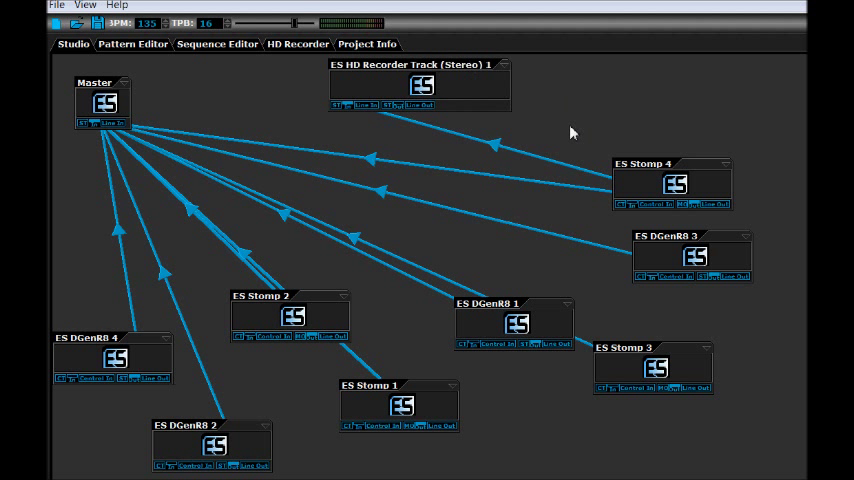
mouse_move(458, 340)
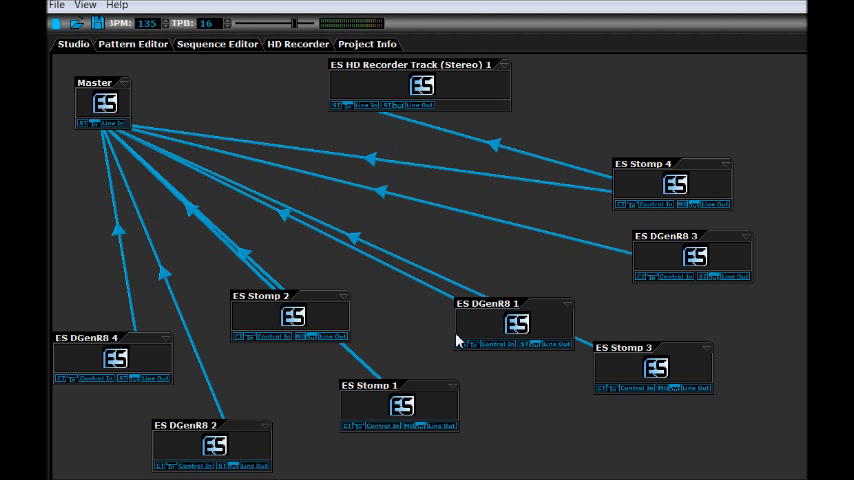
mouse_move(388, 432)
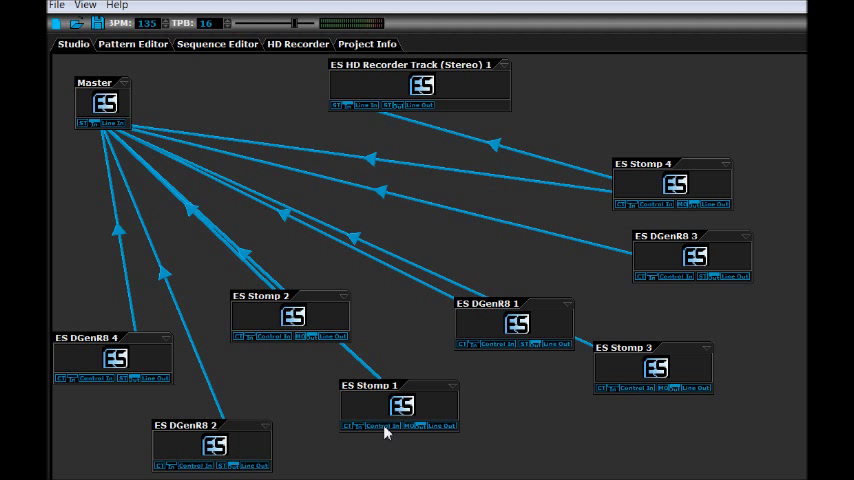
mouse_move(388, 110)
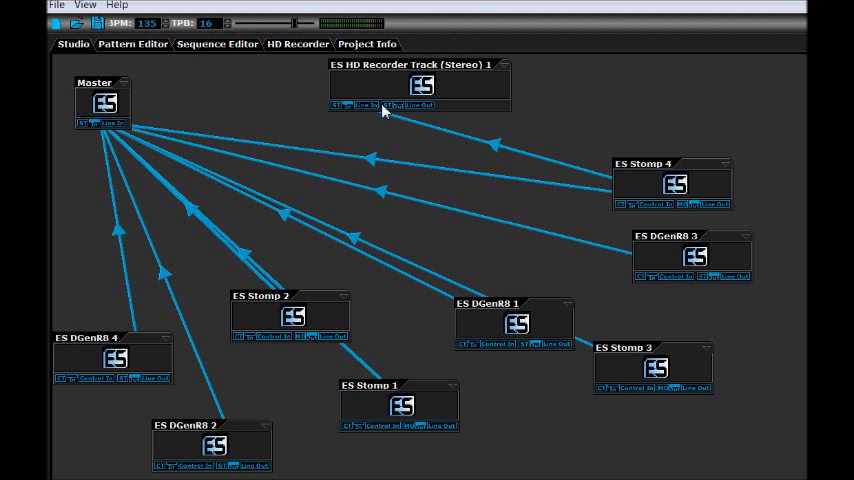
mouse_move(372, 114)
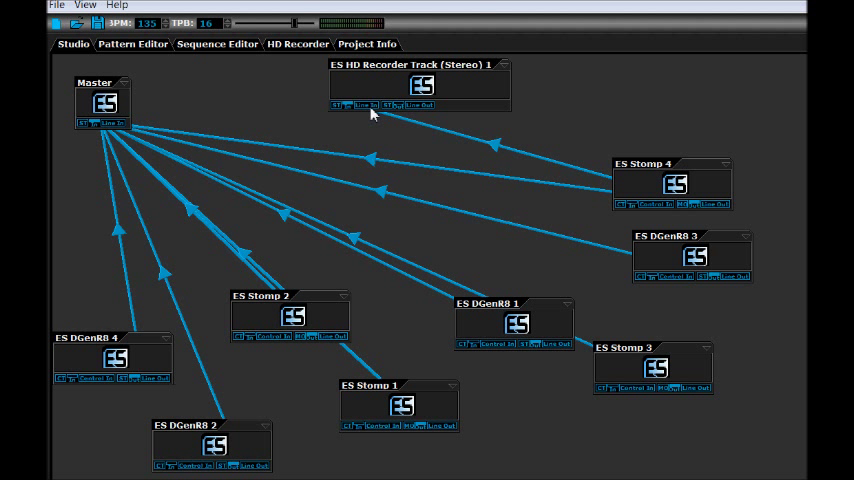
mouse_move(740, 284)
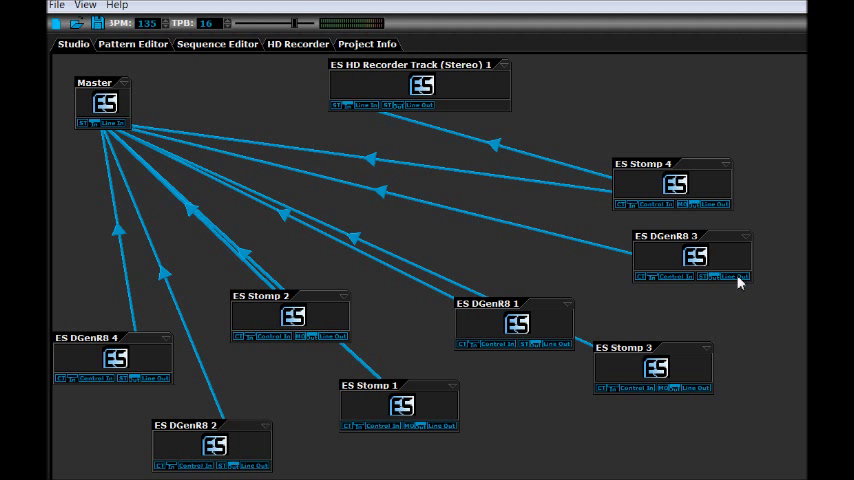
mouse_move(348, 106)
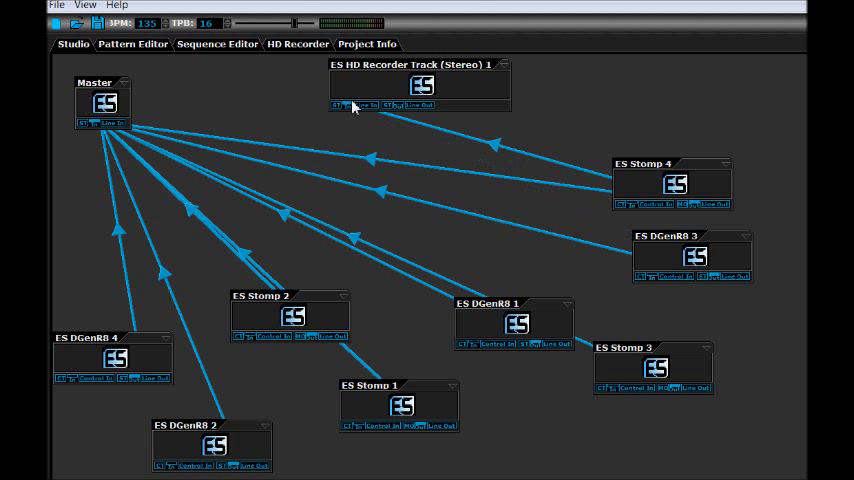
mouse_move(752, 280)
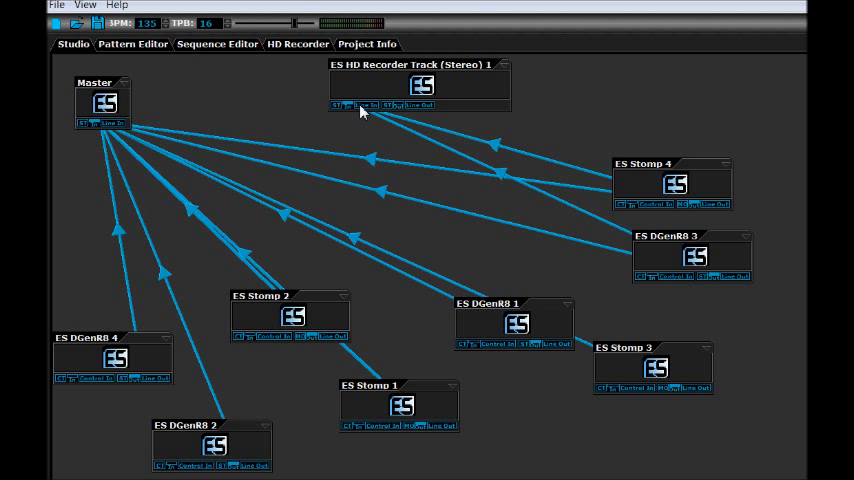
mouse_move(696, 396)
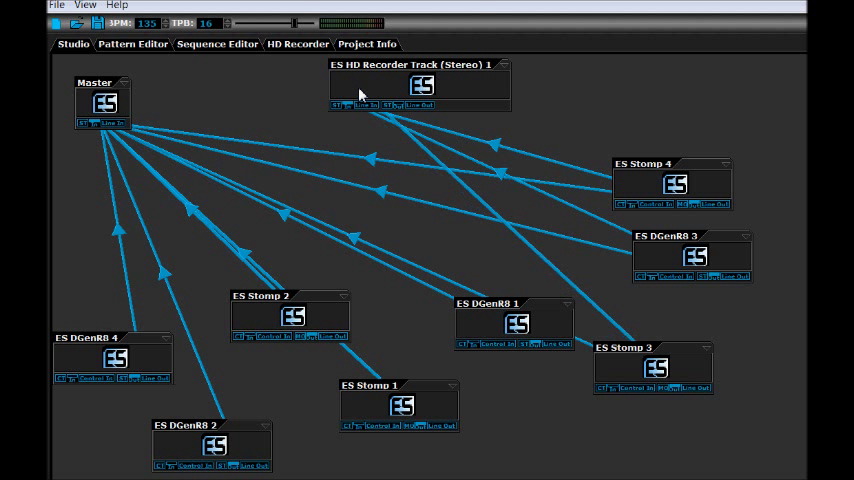
Step: Drag the ES HD Recorder Track (Stereo) 1 module to the top centre of the routing layout
drag(420, 84, 552, 88)
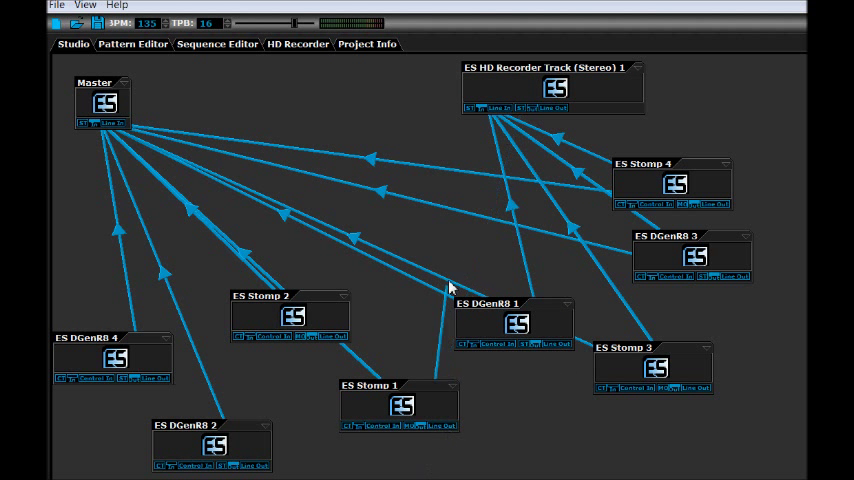
drag(552, 88, 440, 88)
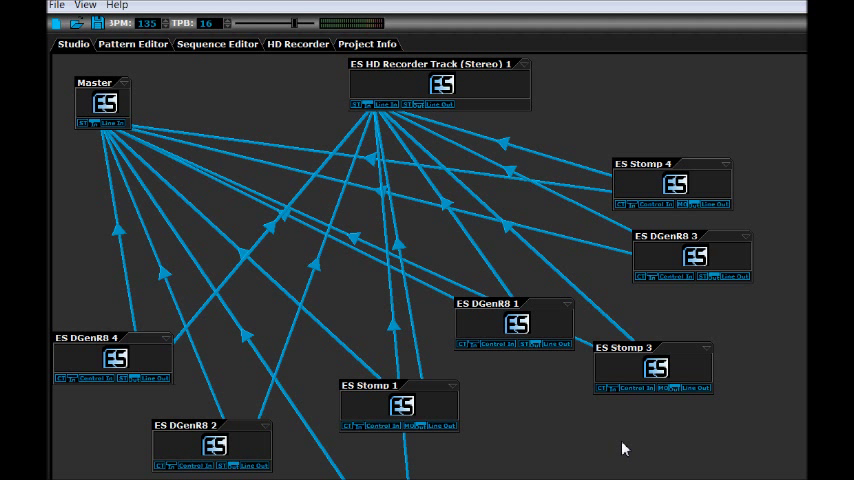
mouse_move(584, 144)
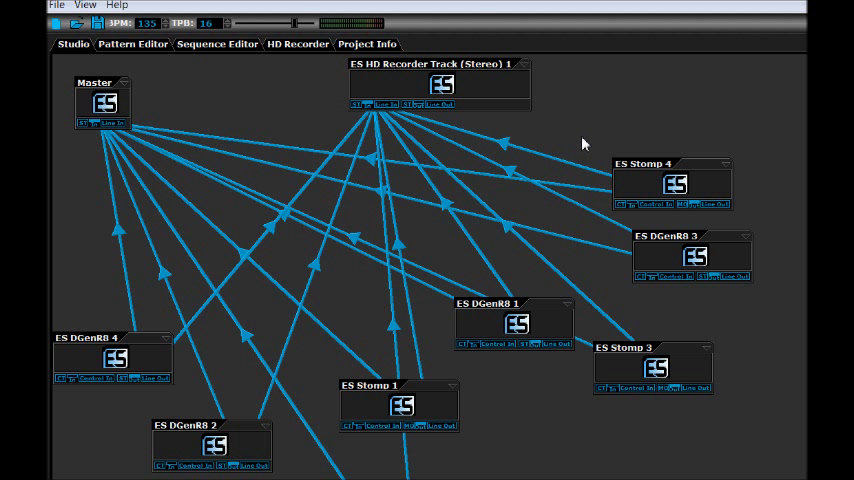
mouse_move(540, 144)
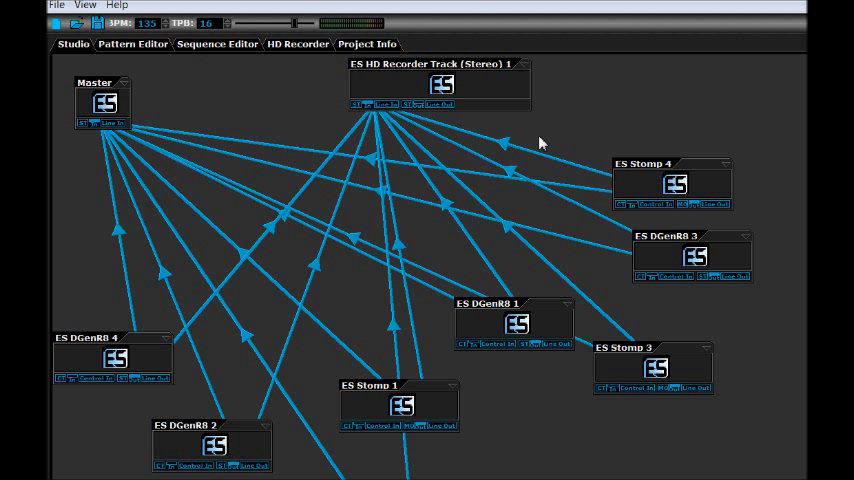
mouse_move(448, 114)
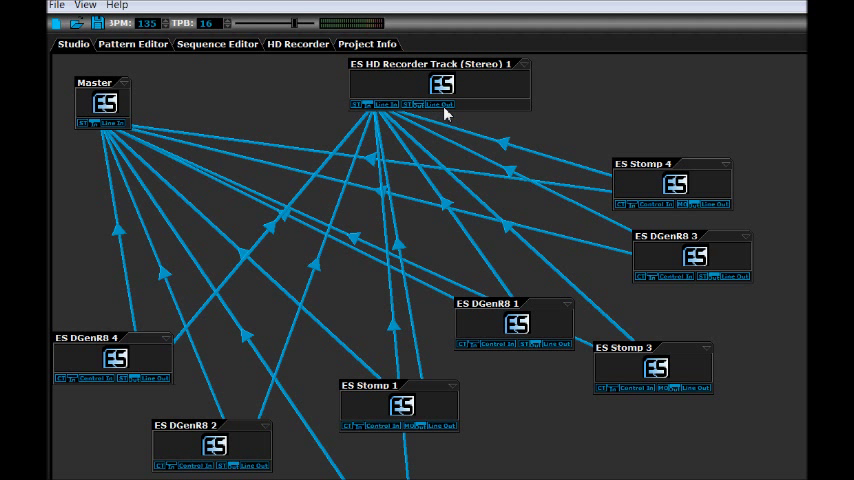
mouse_move(296, 126)
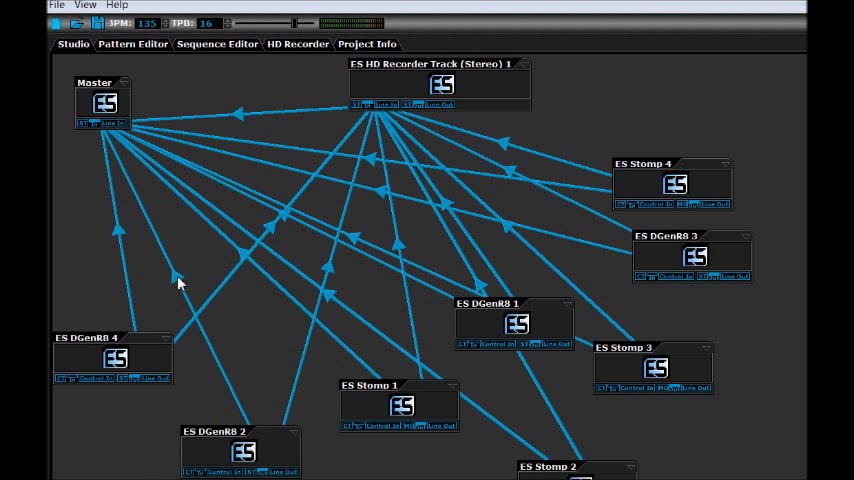
mouse_move(320, 318)
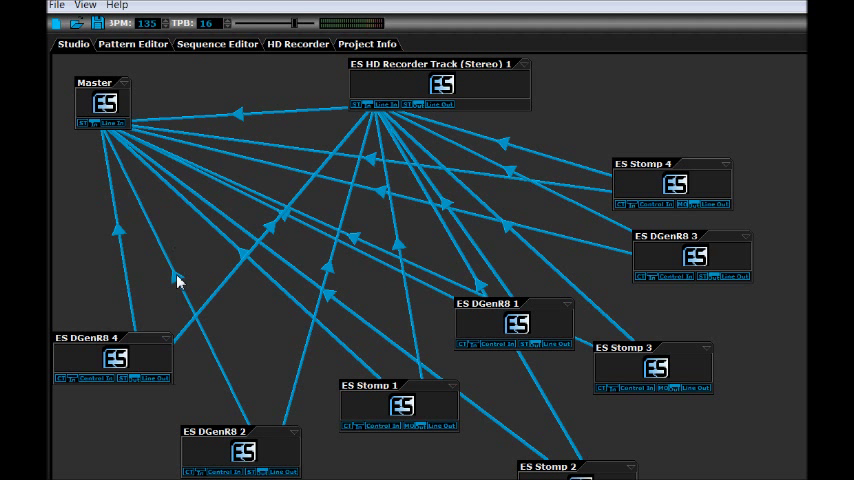
mouse_move(440, 104)
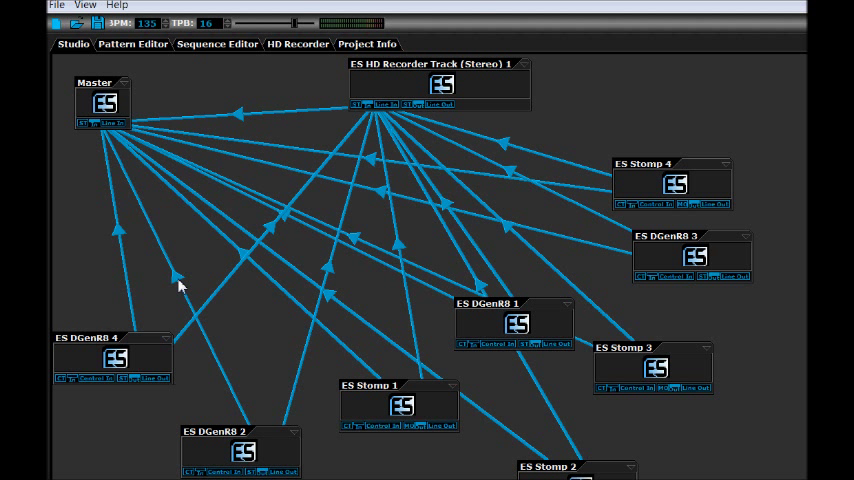
mouse_move(244, 430)
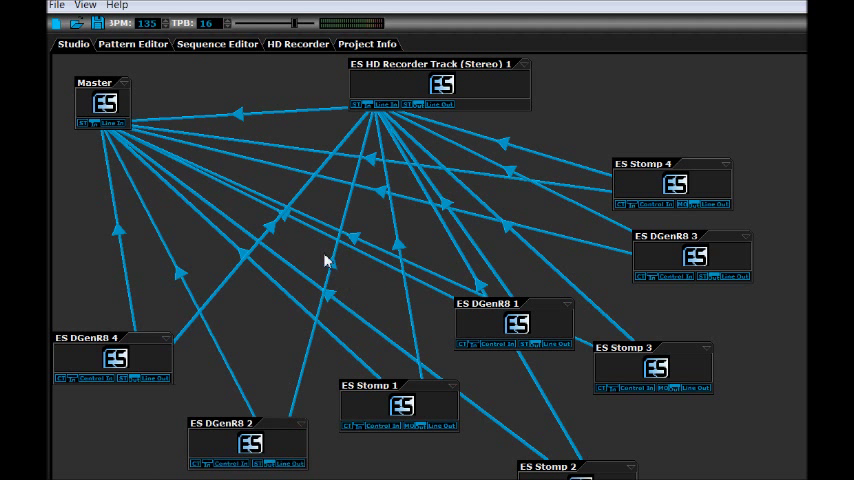
mouse_move(340, 276)
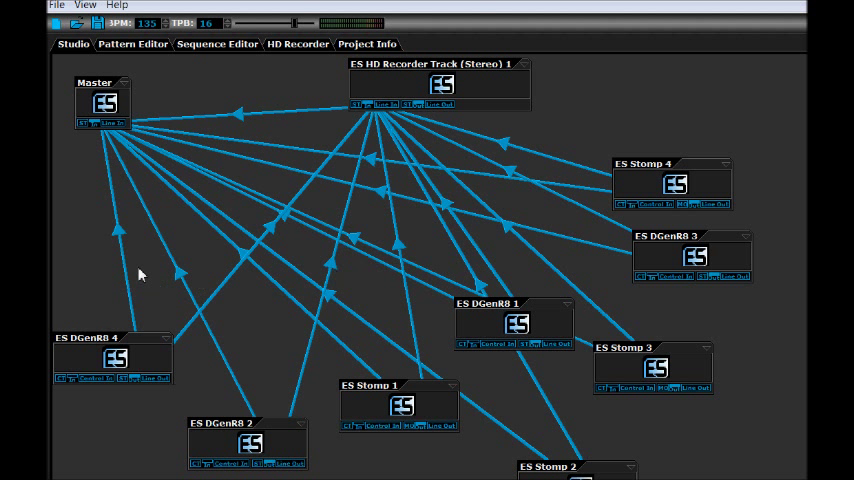
mouse_move(242, 286)
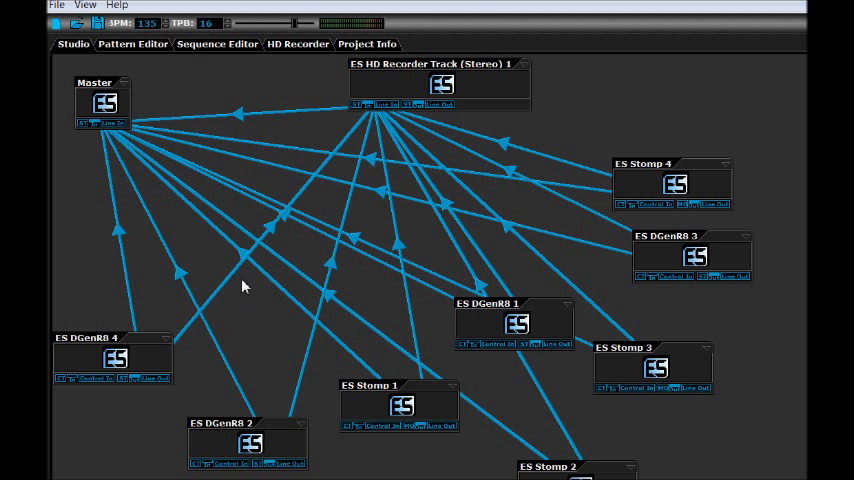
mouse_move(294, 268)
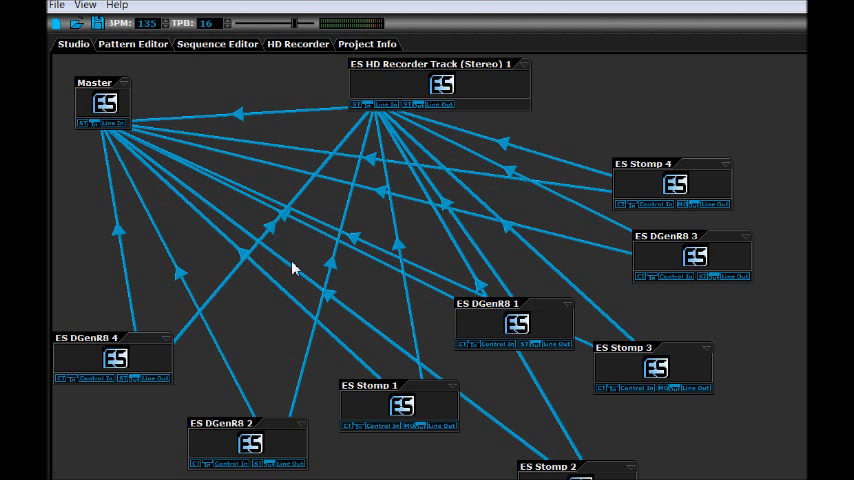
Step: Move the ES Stomp 1 module lower in the routing layout
drag(400, 404, 372, 460)
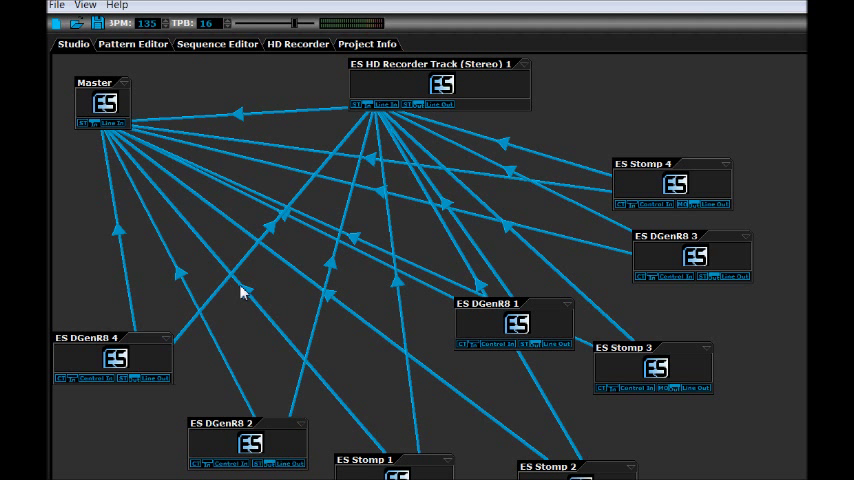
mouse_move(388, 280)
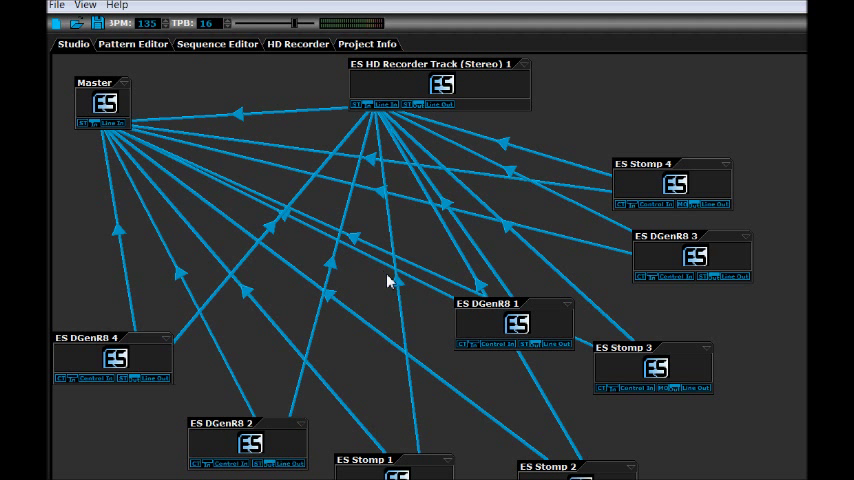
mouse_move(408, 306)
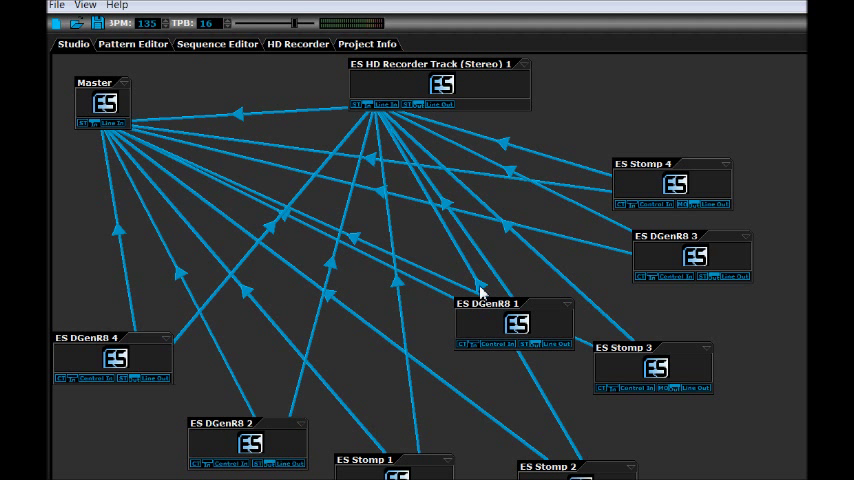
mouse_move(412, 308)
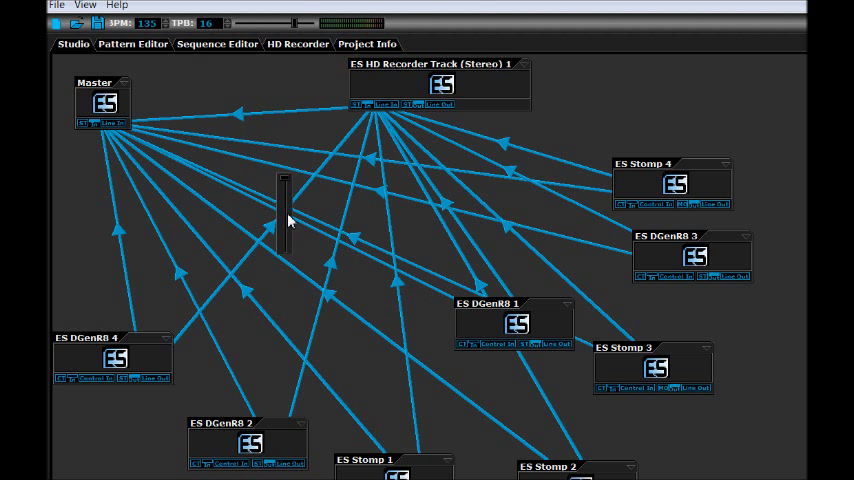
Step: Nudge the ES DGenR8 1 unit further left and slightly lower into its new spot
drag(516, 322, 492, 360)
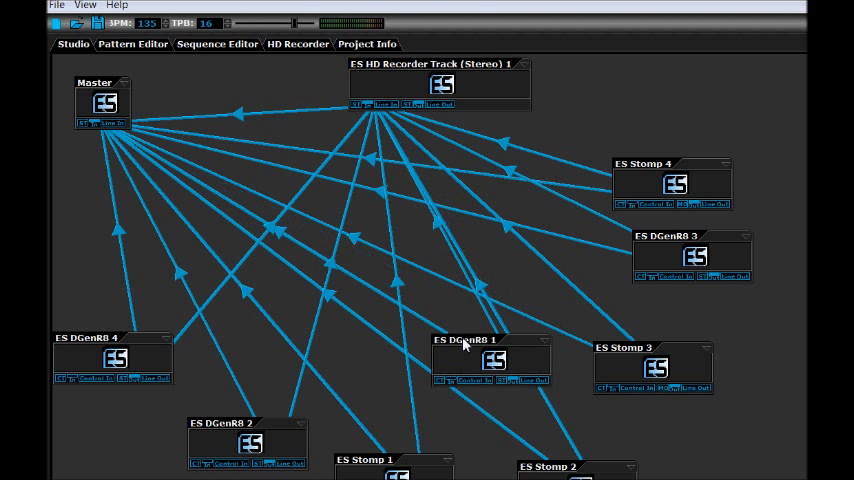
drag(490, 350, 484, 388)
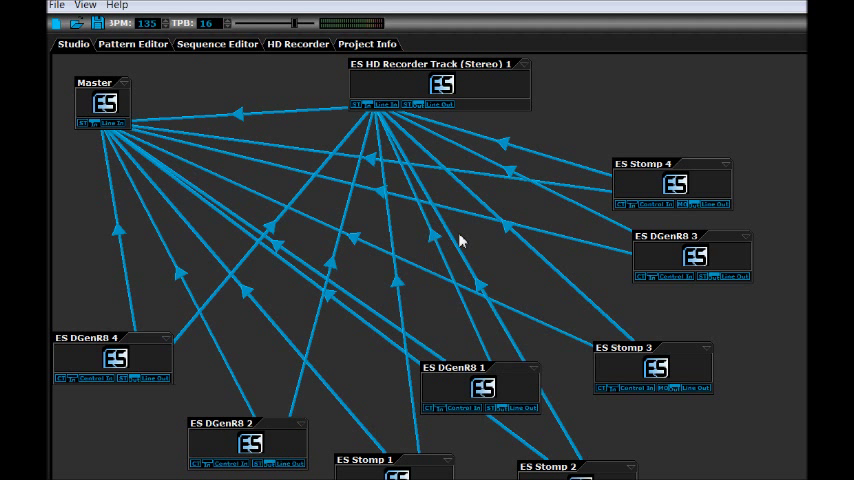
mouse_move(482, 298)
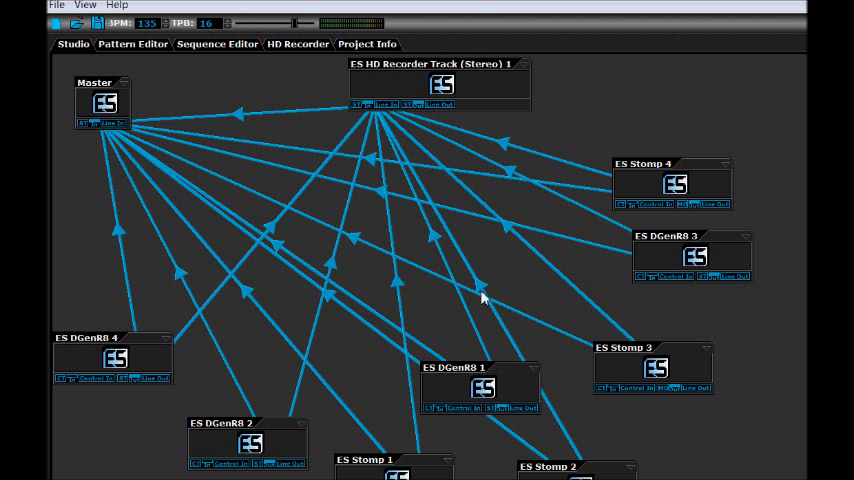
mouse_move(330, 314)
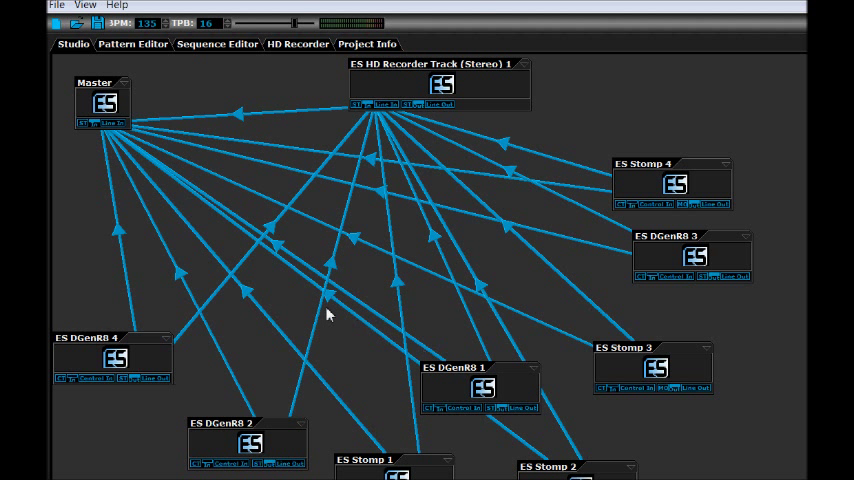
mouse_move(522, 240)
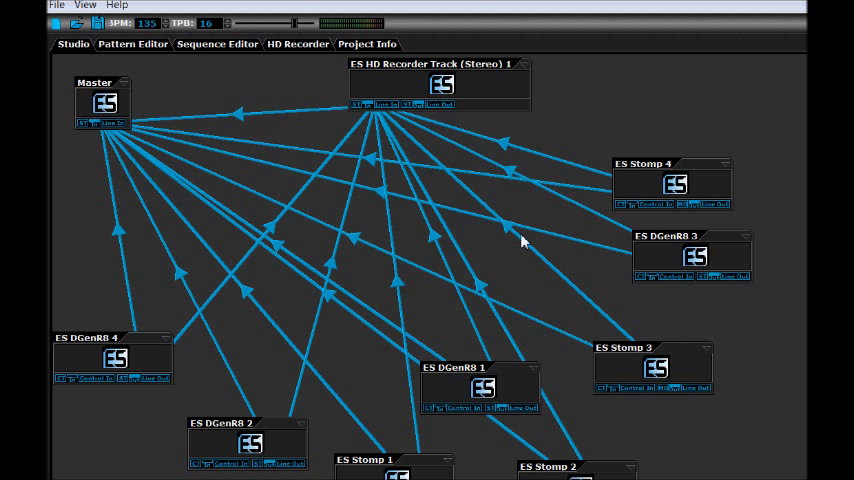
mouse_move(512, 178)
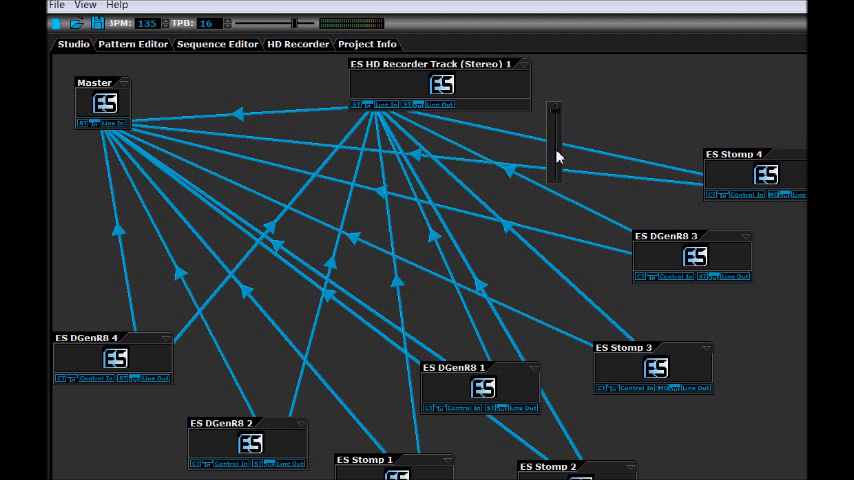
mouse_move(178, 64)
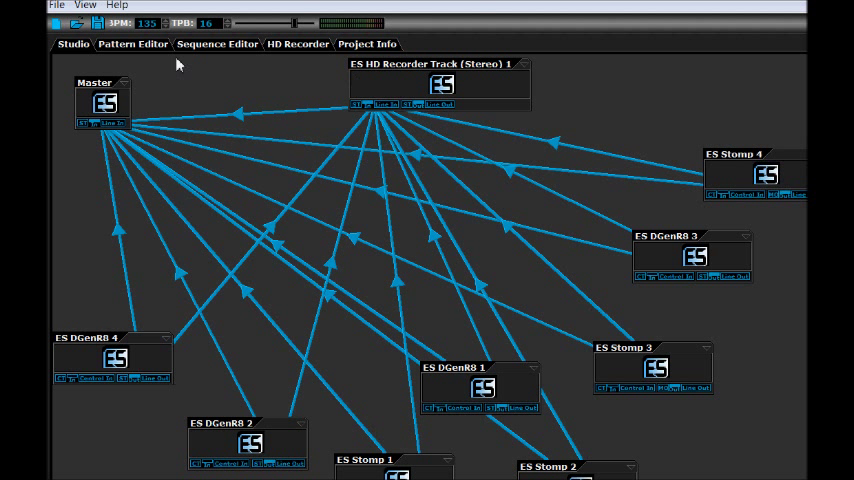
mouse_move(176, 52)
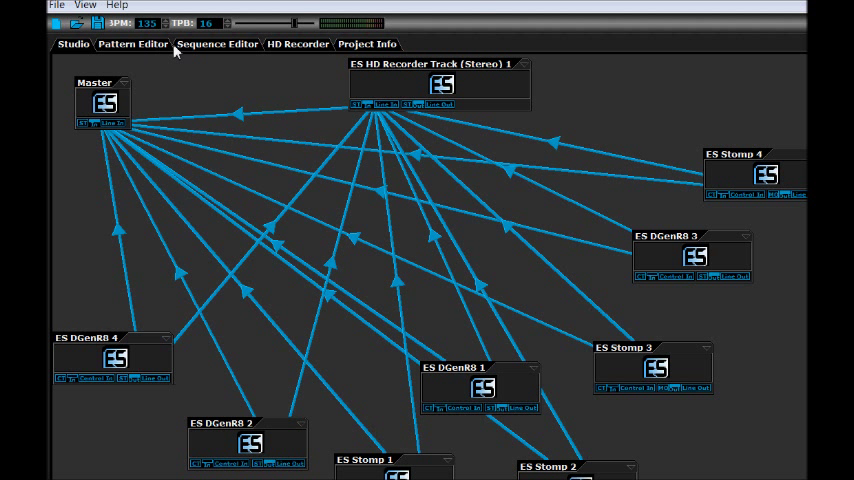
Step: Show the song's pattern arrangement in the Sequence Editor
click(216, 44)
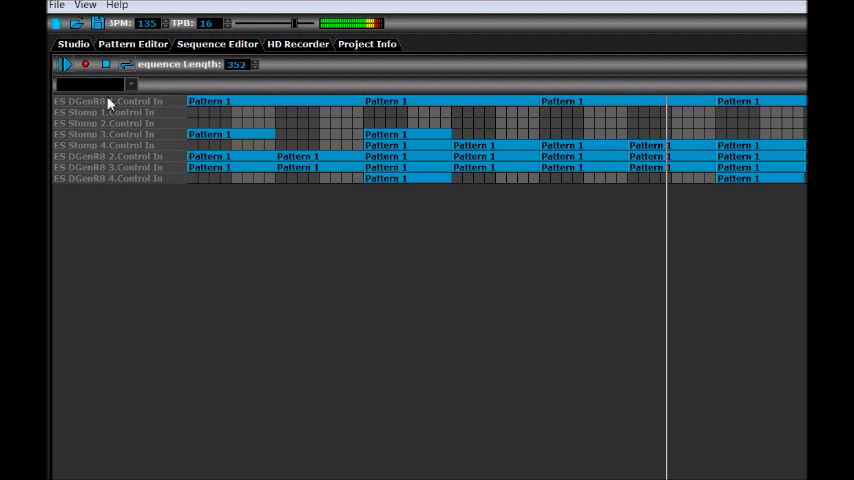
mouse_move(104, 64)
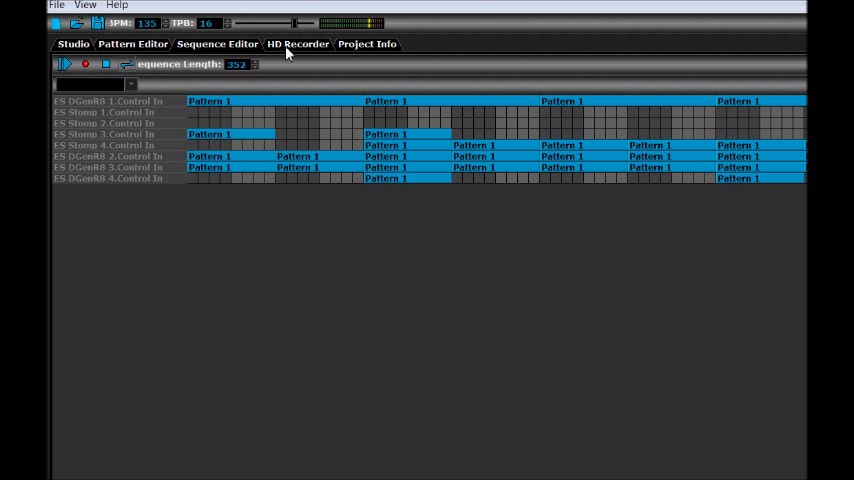
Step: Choose a save target named 'test' for the HD Recorder Track's WAV recording
click(296, 44)
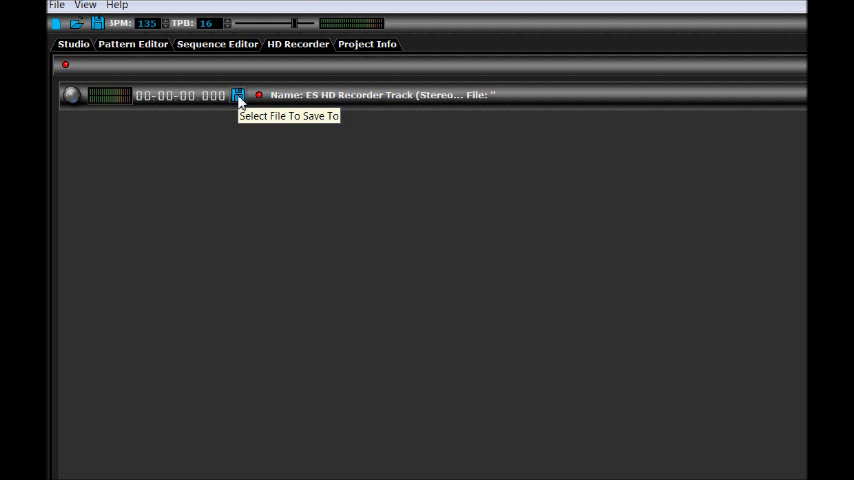
click(238, 96)
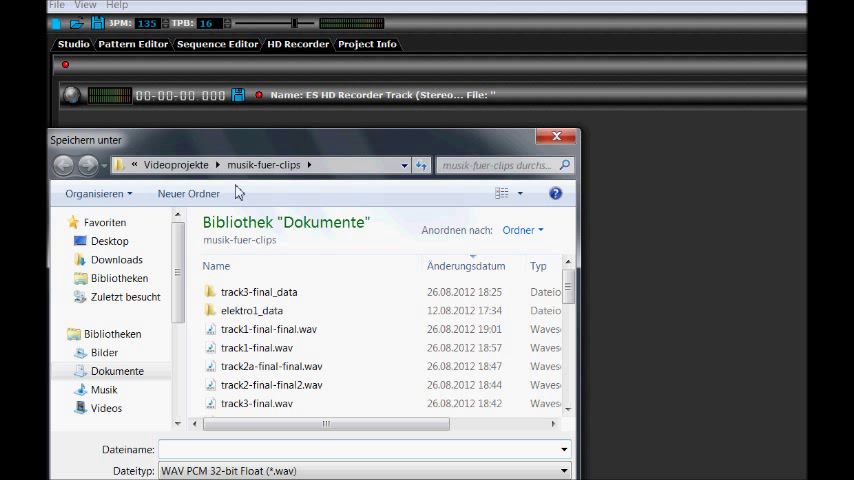
text(test)
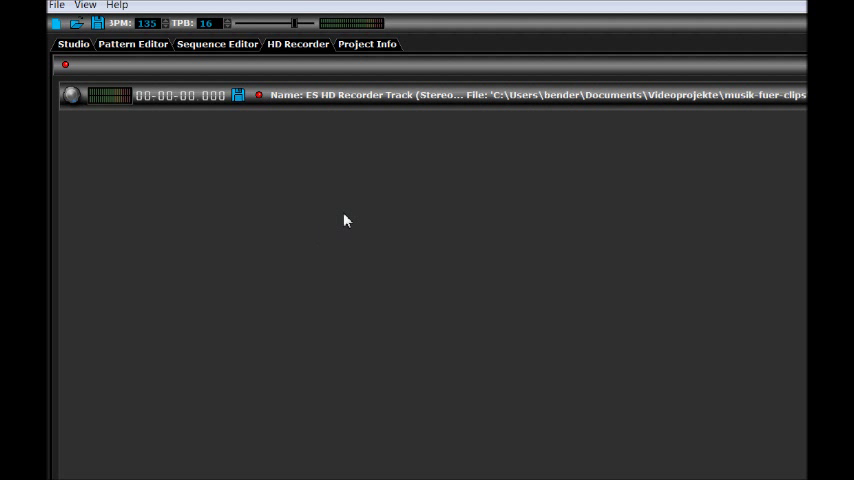
mouse_move(368, 308)
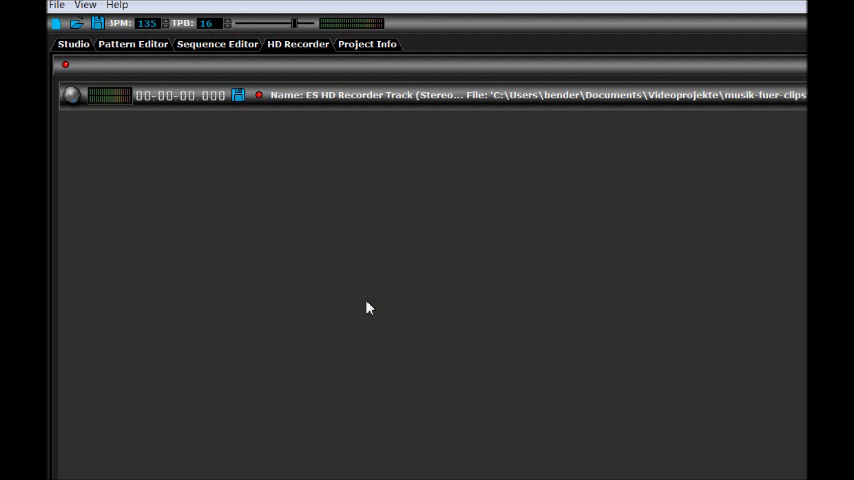
mouse_move(236, 84)
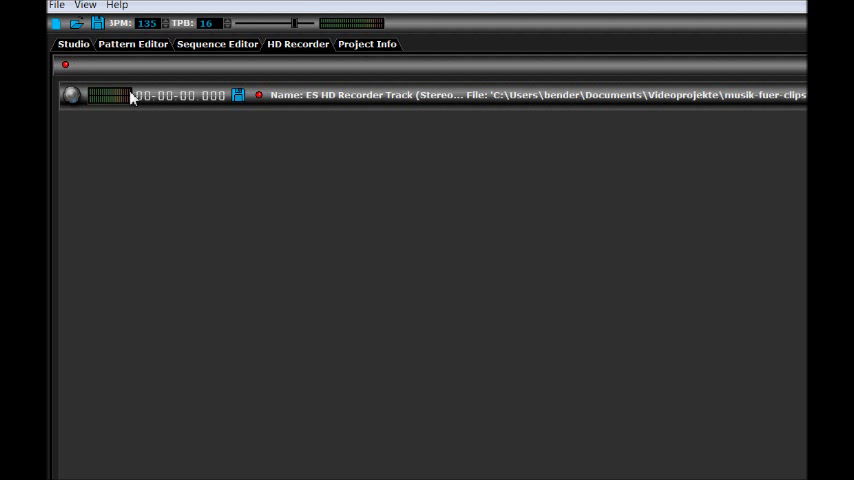
mouse_move(270, 172)
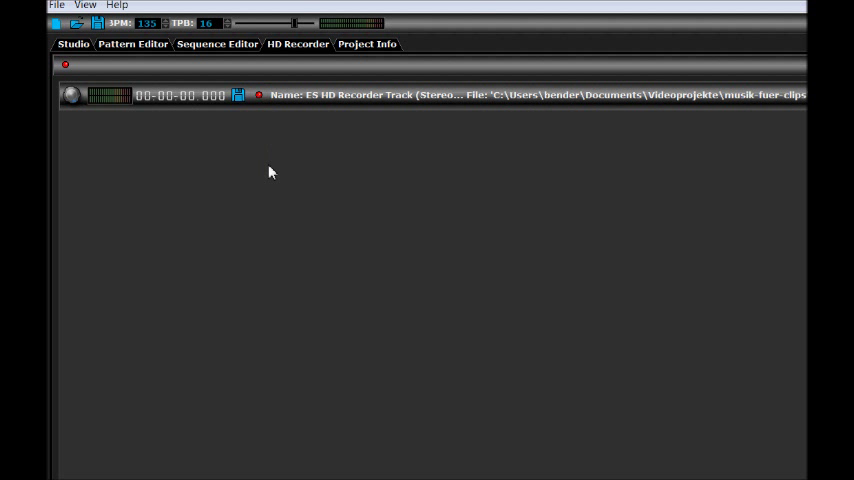
mouse_move(216, 56)
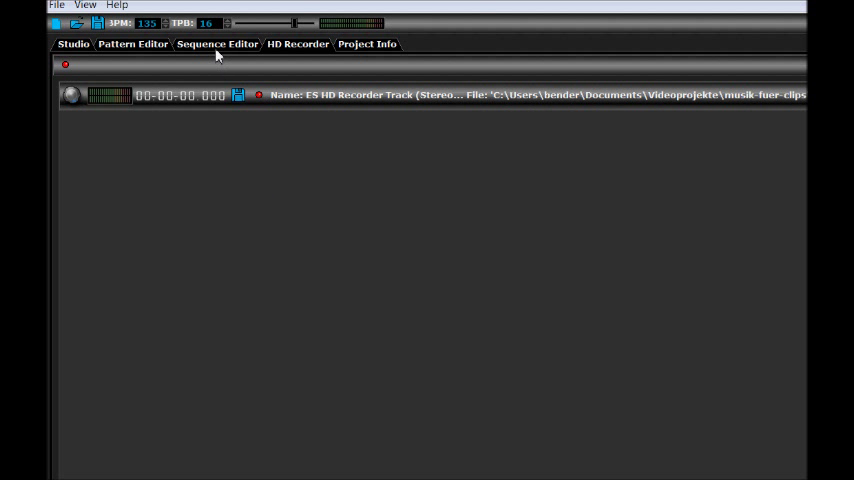
Step: Play the song and watch the HD Recorder capture it, then return to the Sequence Editor
click(216, 44)
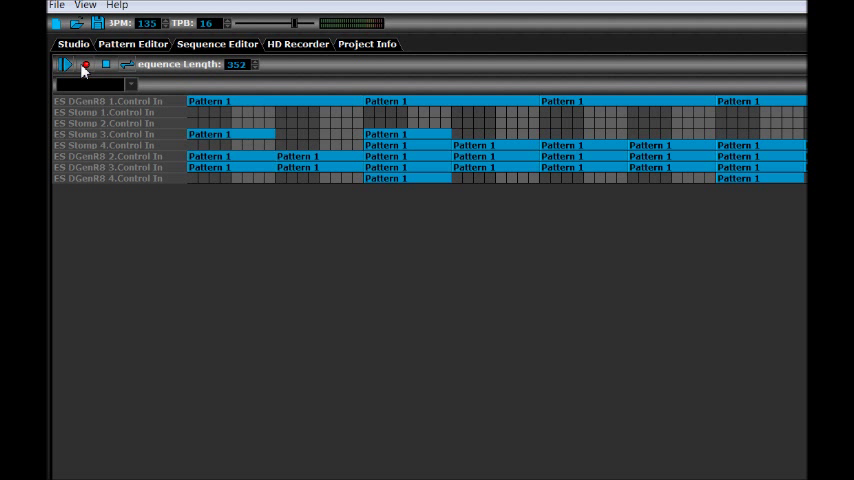
click(64, 64)
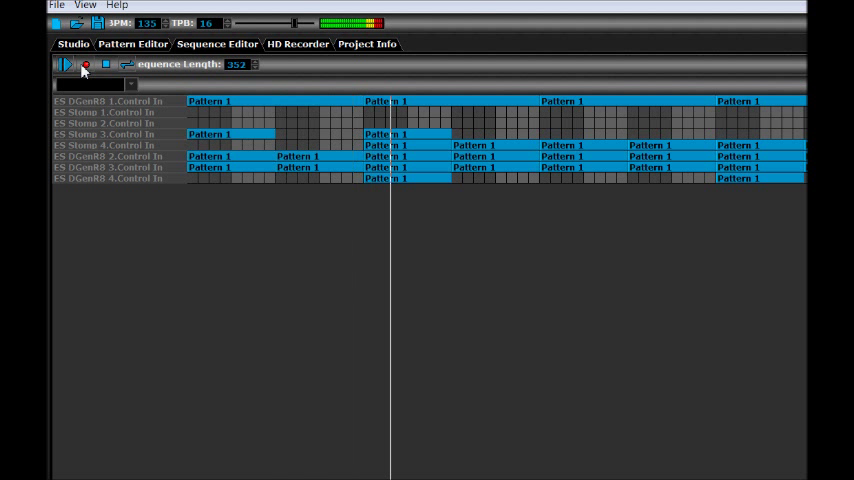
click(296, 44)
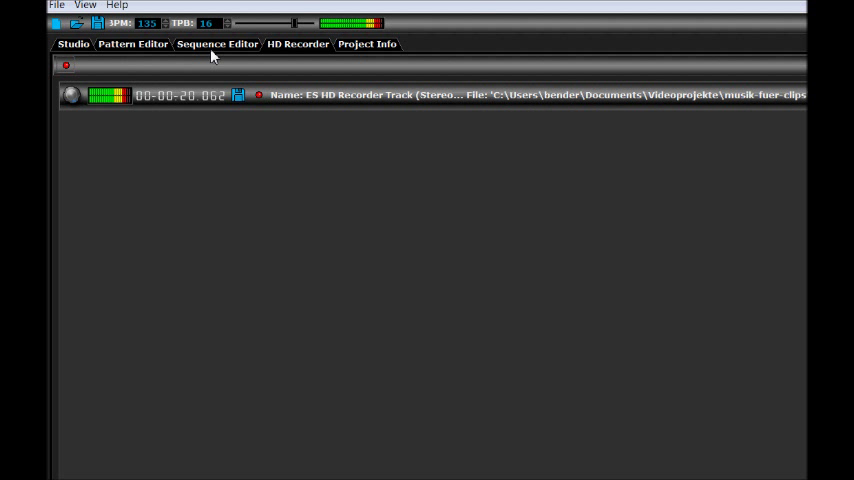
click(216, 44)
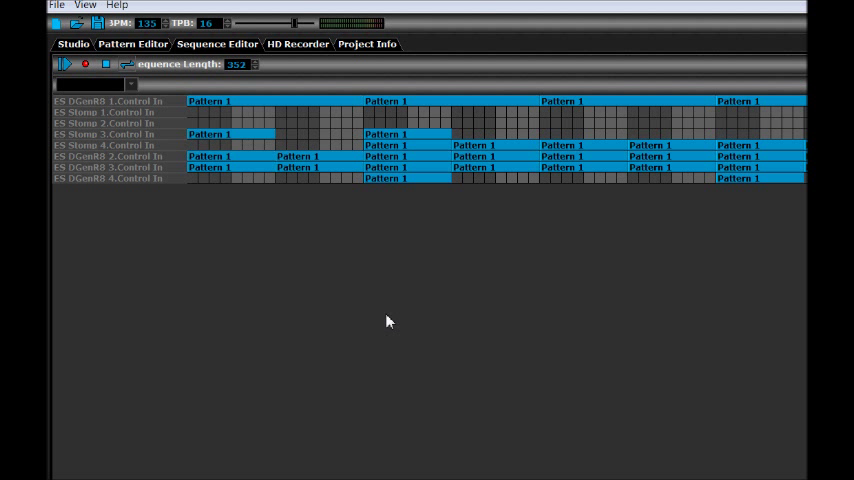
mouse_move(468, 424)
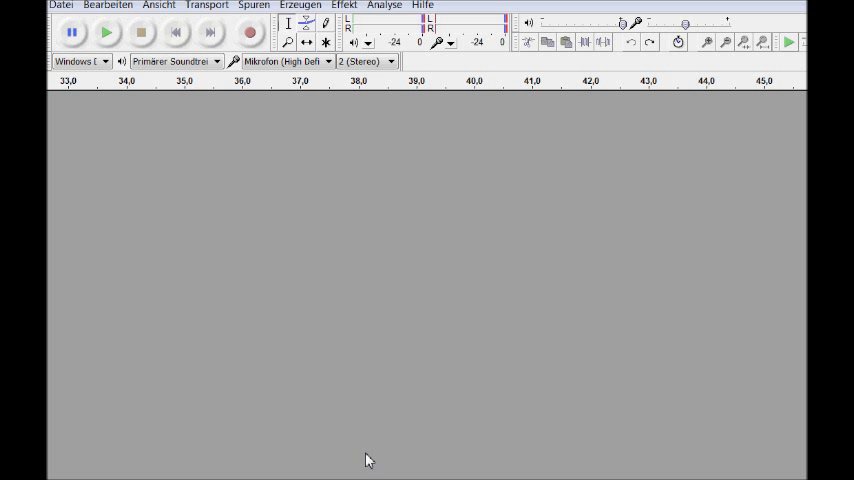
mouse_move(192, 180)
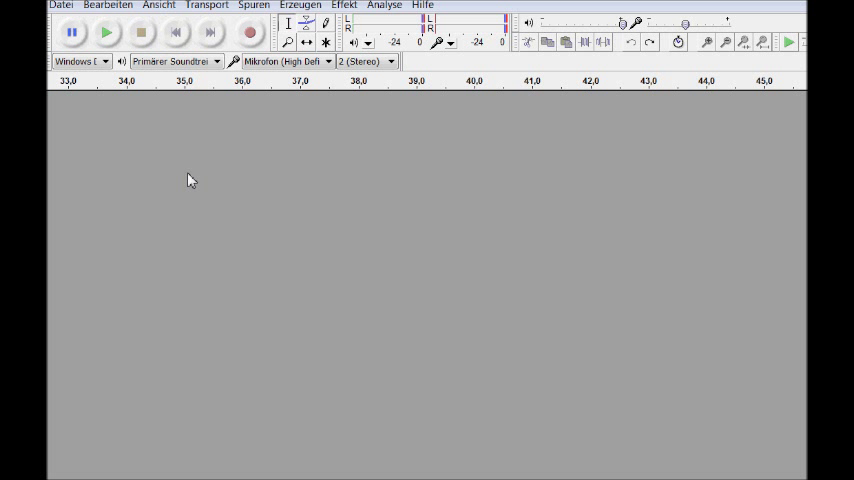
mouse_move(60, 6)
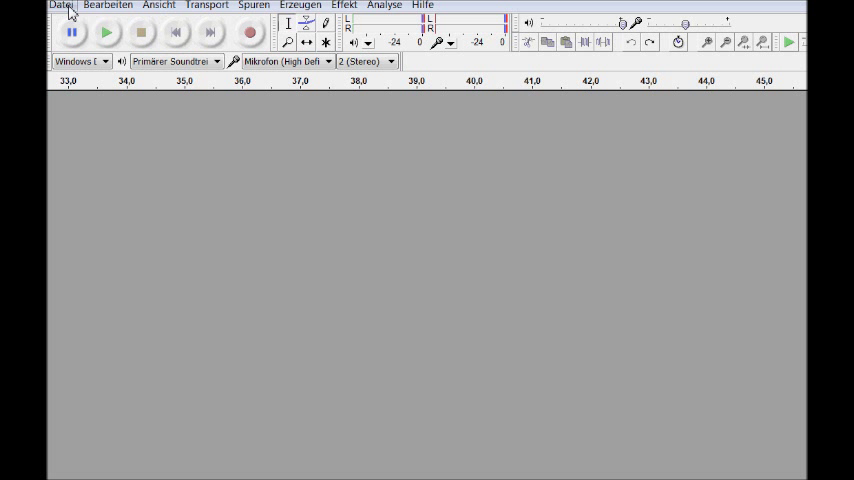
Step: Load the recorded song WAV via Datei > Öffnen, reading it directly without copying
click(60, 4)
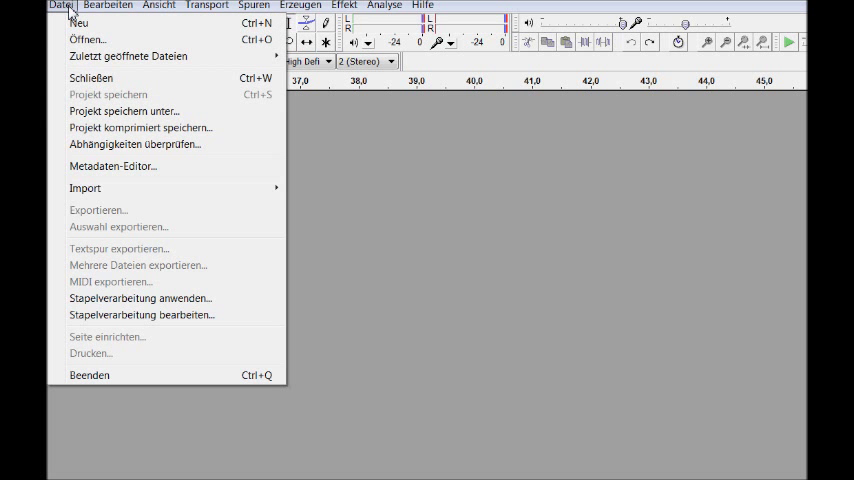
mouse_move(88, 40)
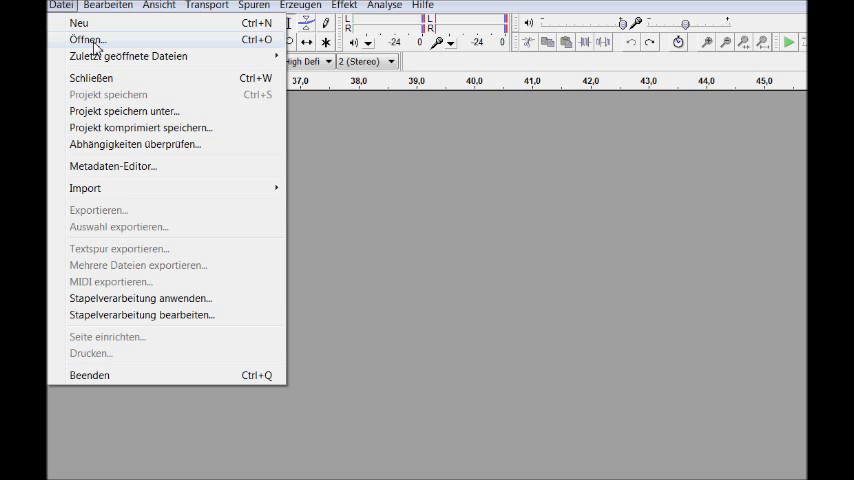
click(86, 40)
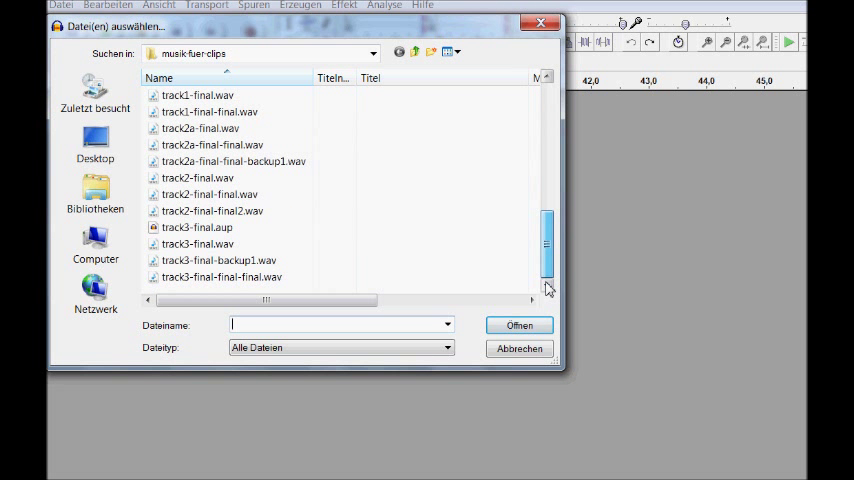
scroll(up, 3)
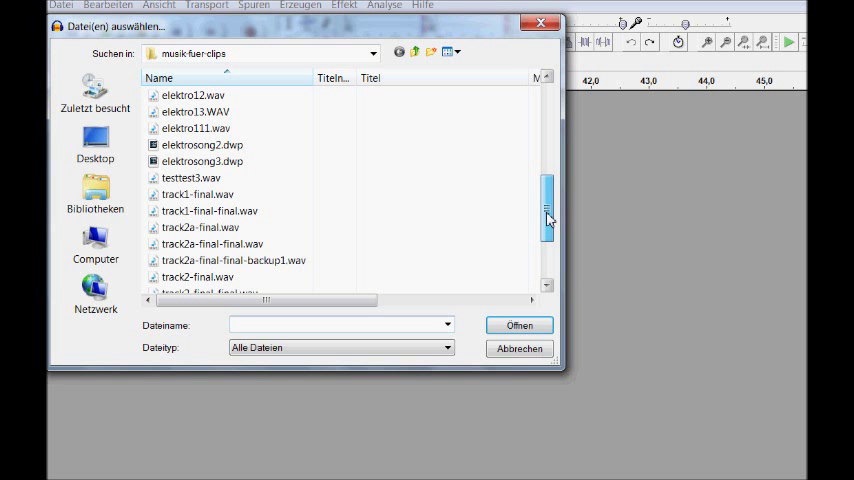
click(520, 324)
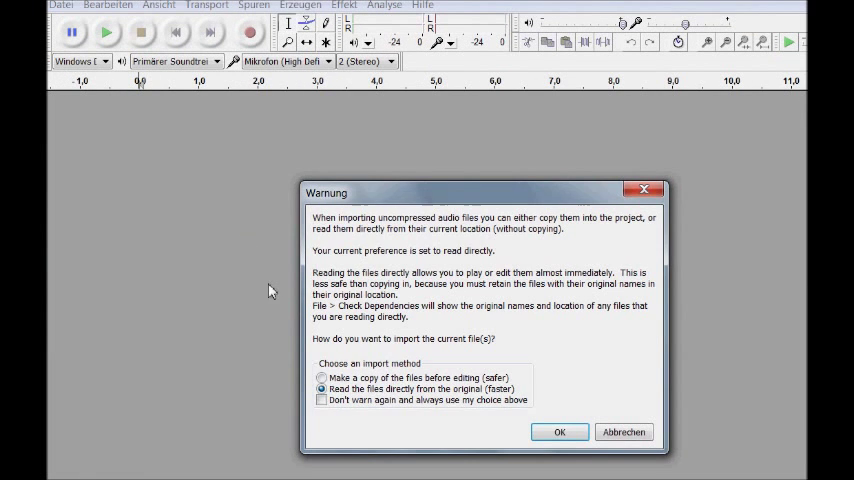
click(560, 432)
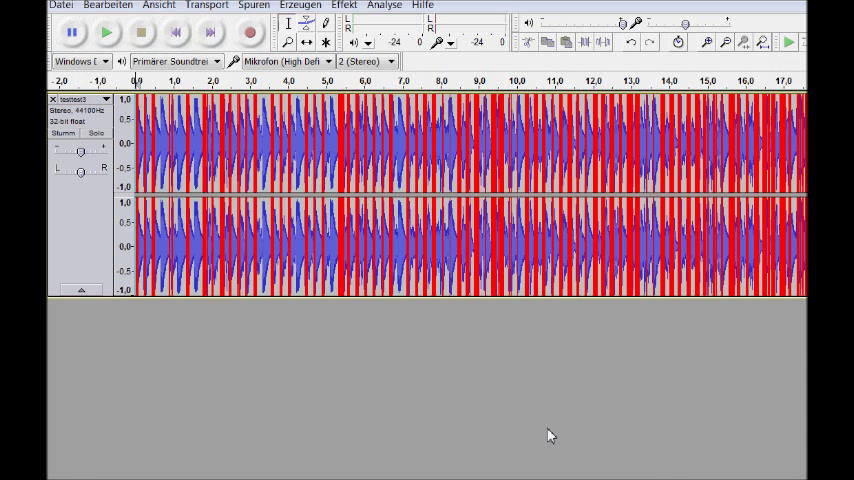
mouse_move(436, 452)
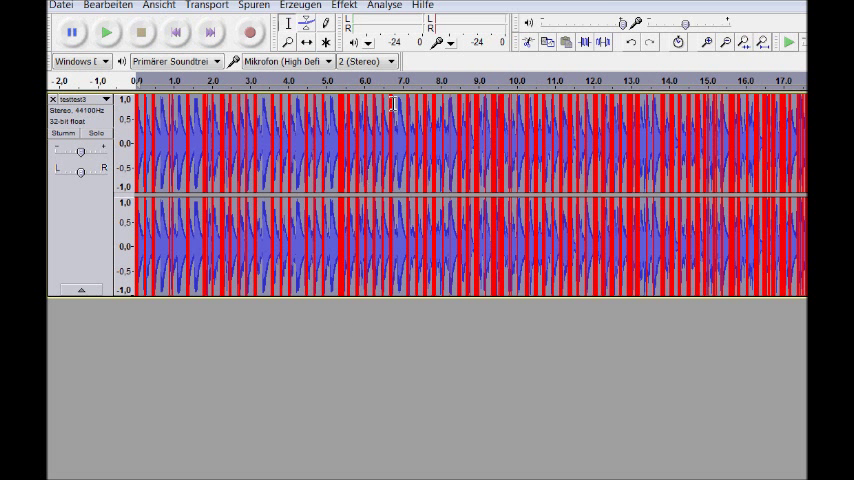
Step: Apply Normalisieren to remove the clipping, then play and stop to check the result
click(344, 4)
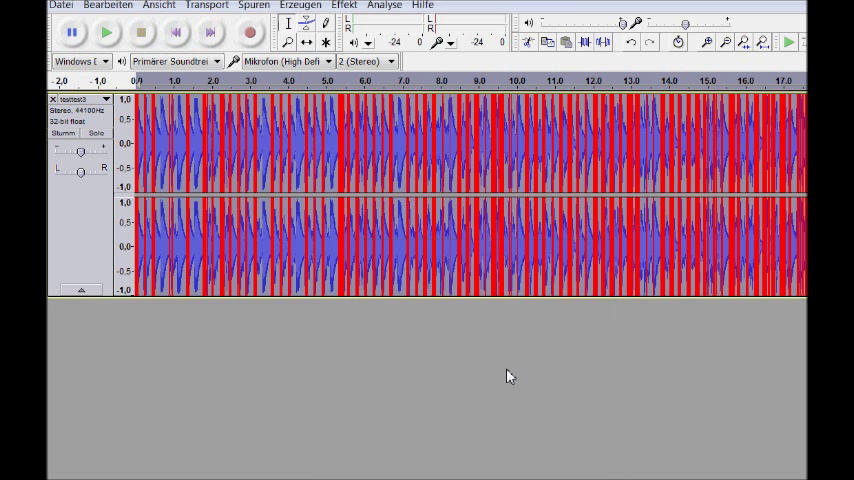
click(108, 32)
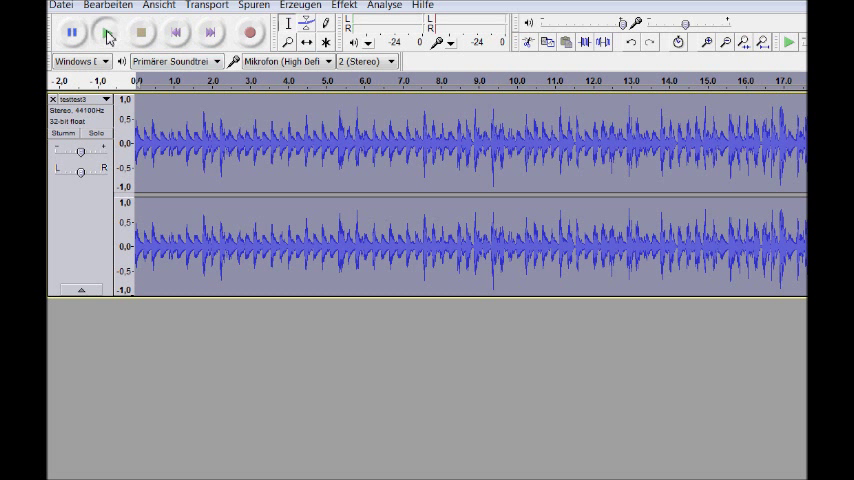
click(106, 32)
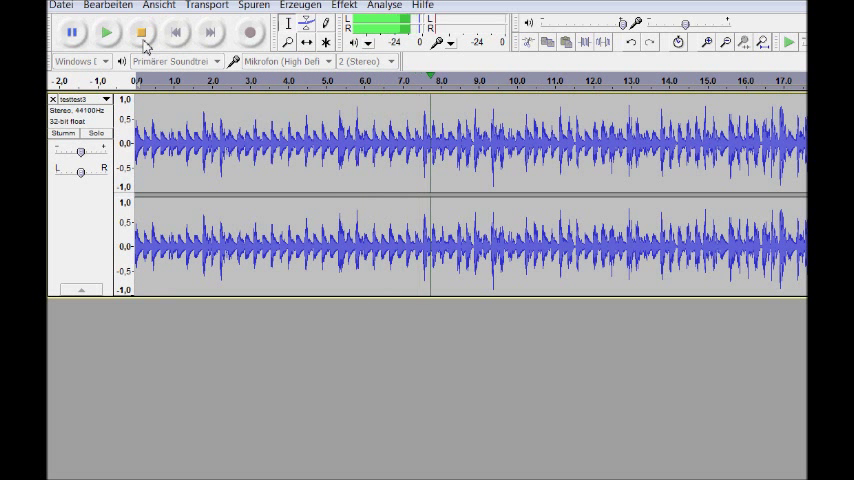
click(140, 32)
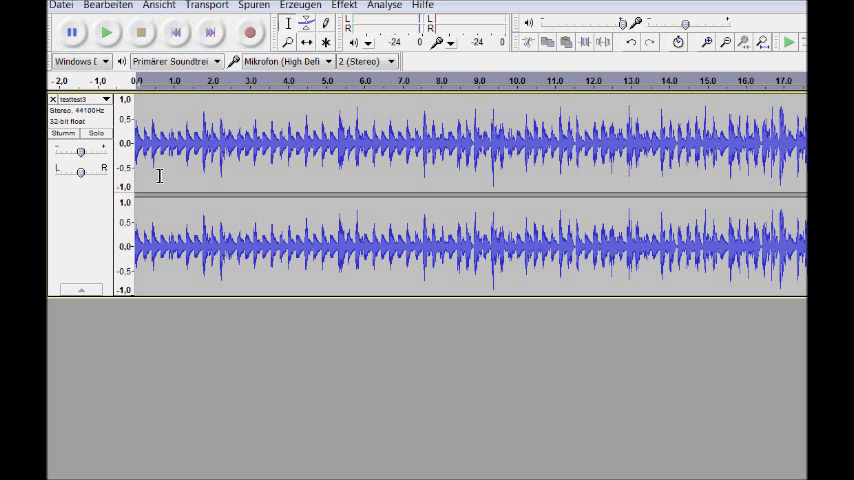
Step: Fade in the first half second with Einblenden and listen to it
click(106, 32)
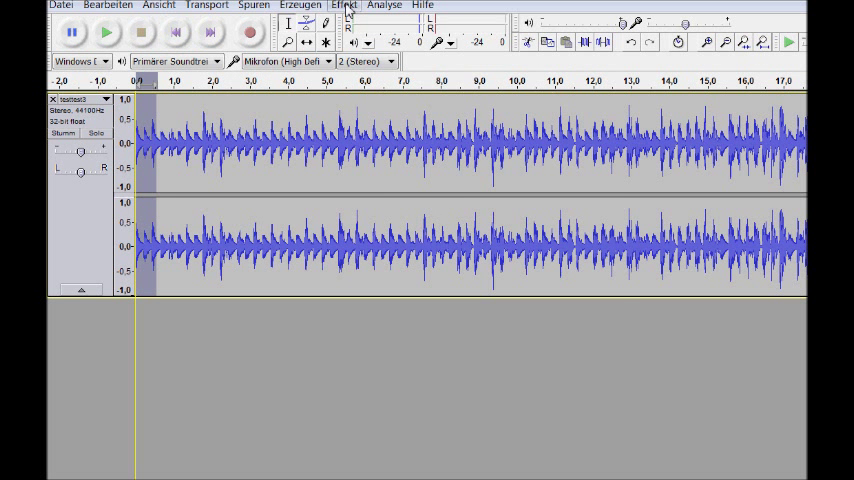
click(344, 4)
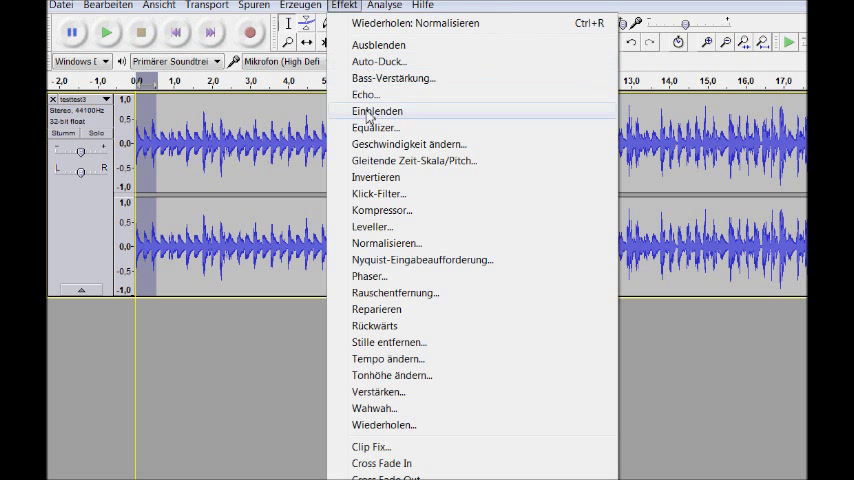
click(376, 110)
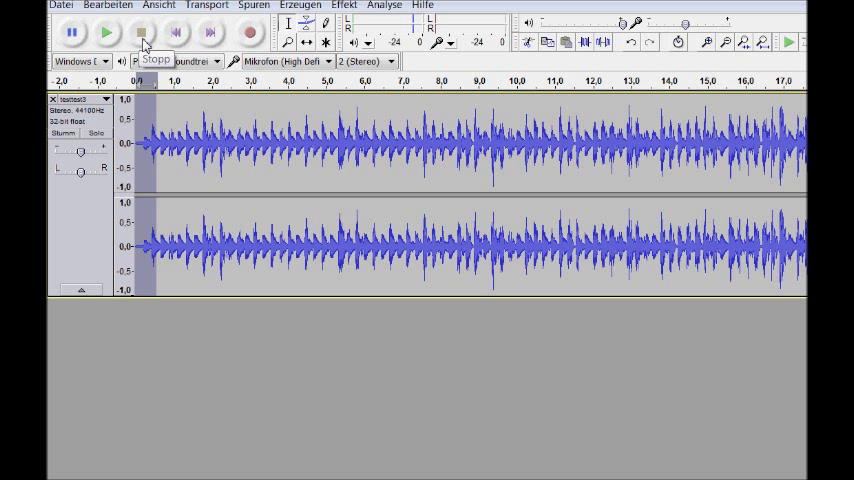
click(140, 32)
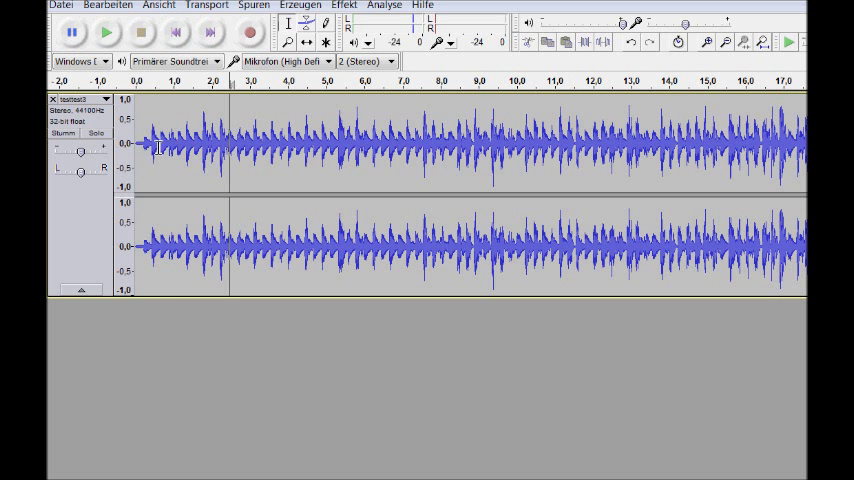
Step: Apply a Wahwah effect to the section around 1–2 seconds and play it back
click(344, 6)
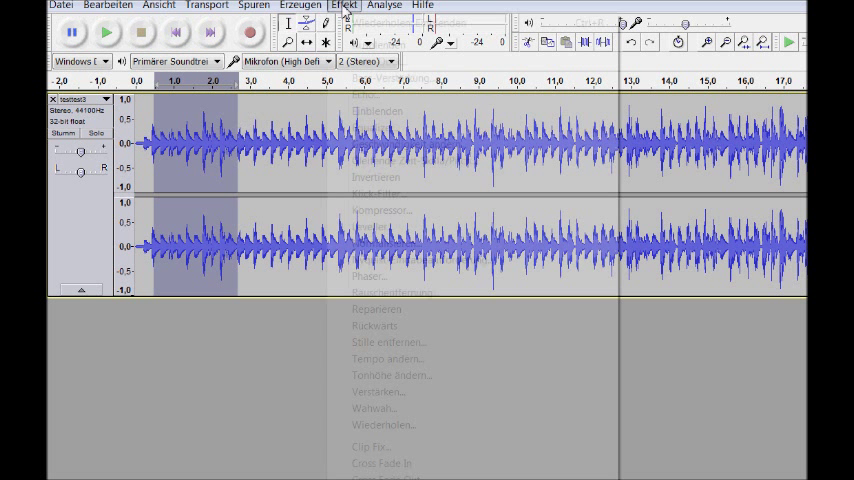
click(344, 4)
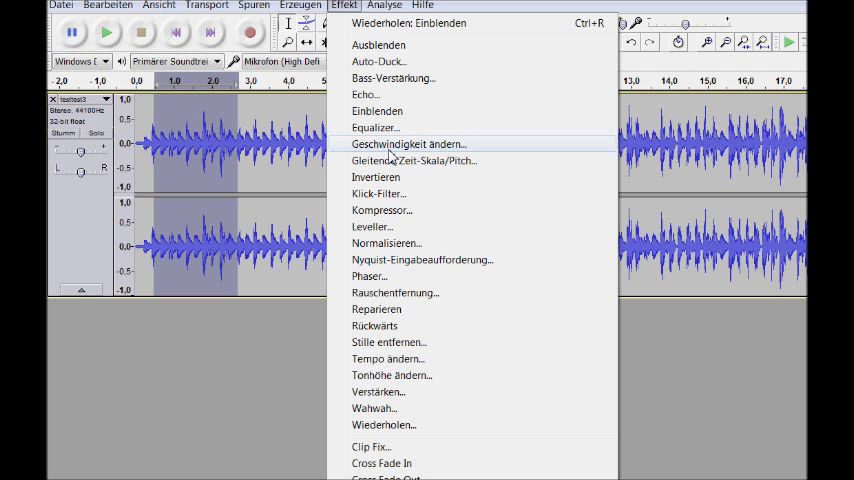
click(374, 408)
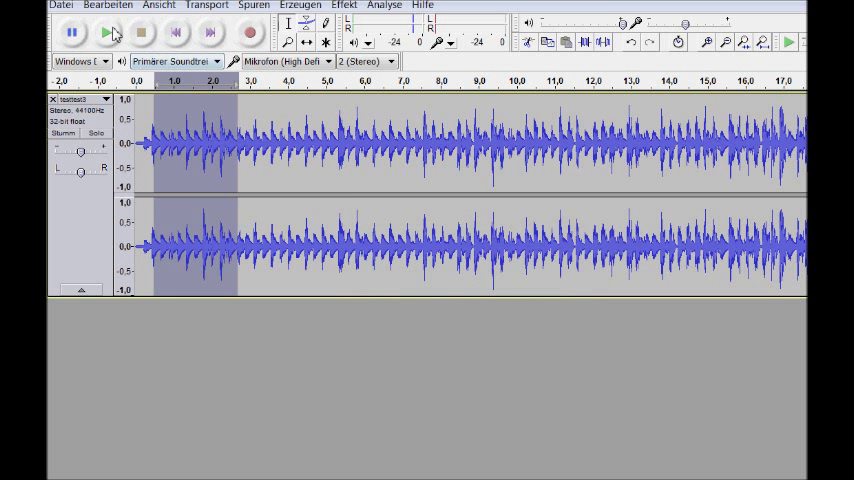
click(108, 32)
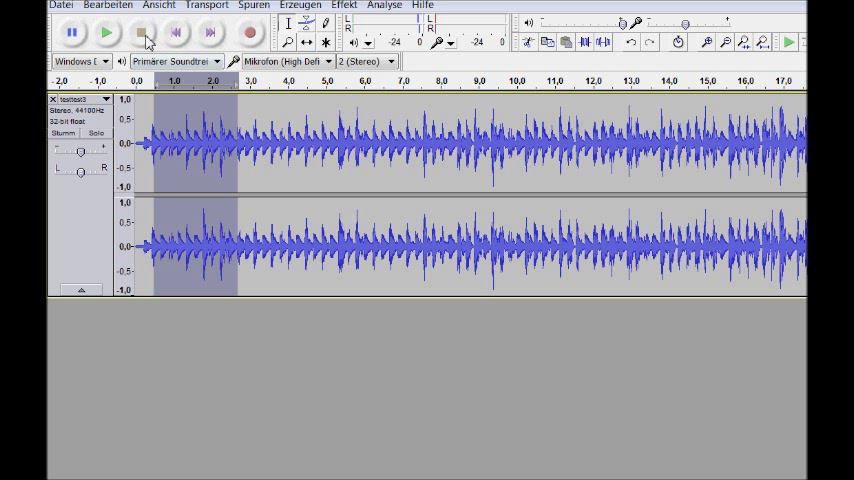
mouse_move(140, 32)
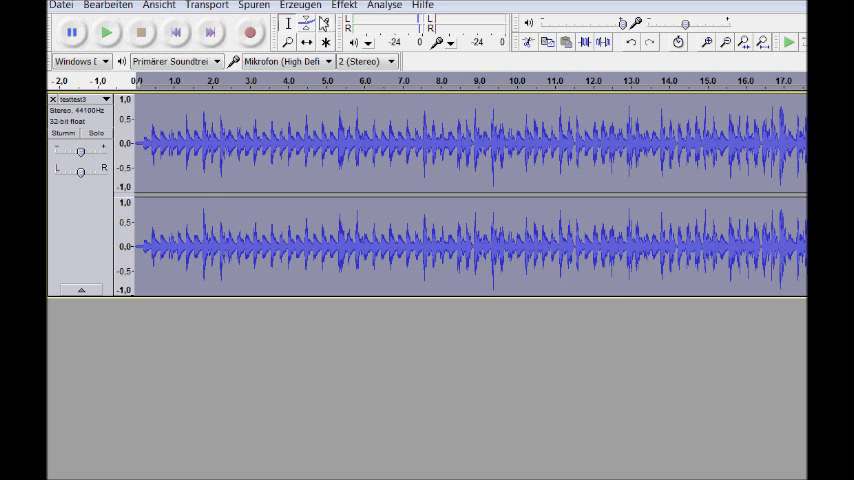
Step: Apply the Kompressor effect to the whole song at −12 dB threshold and 2:1 ratio
click(344, 4)
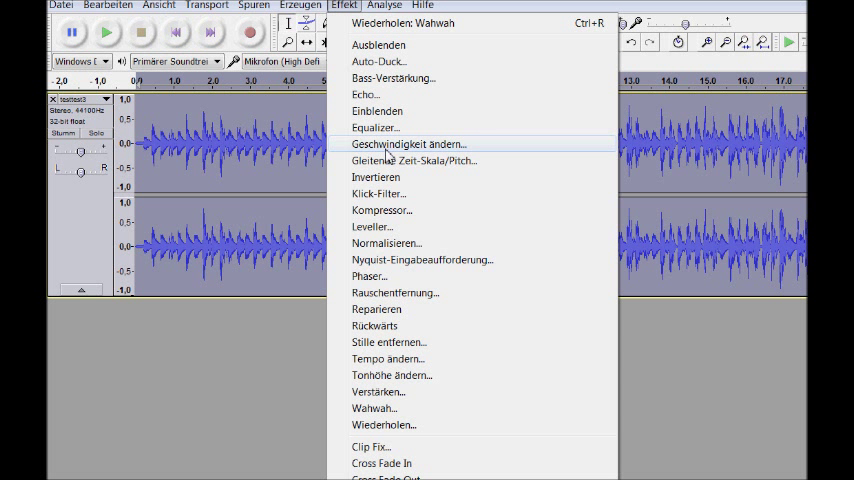
click(380, 210)
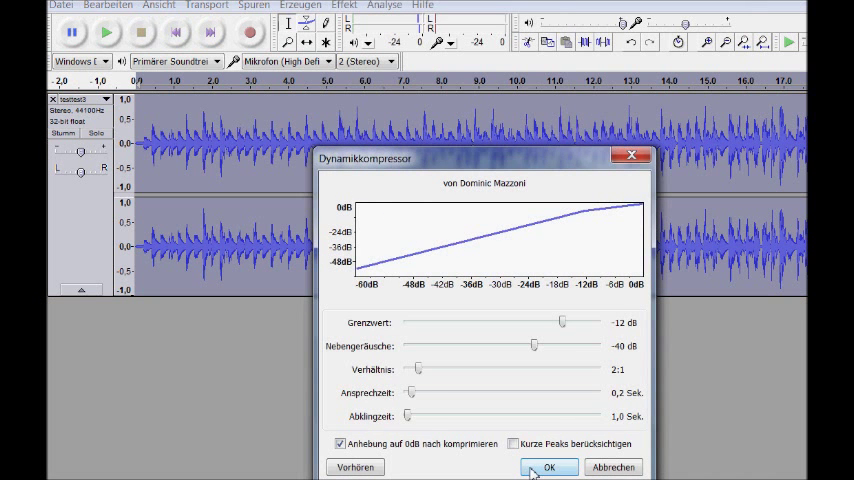
click(548, 468)
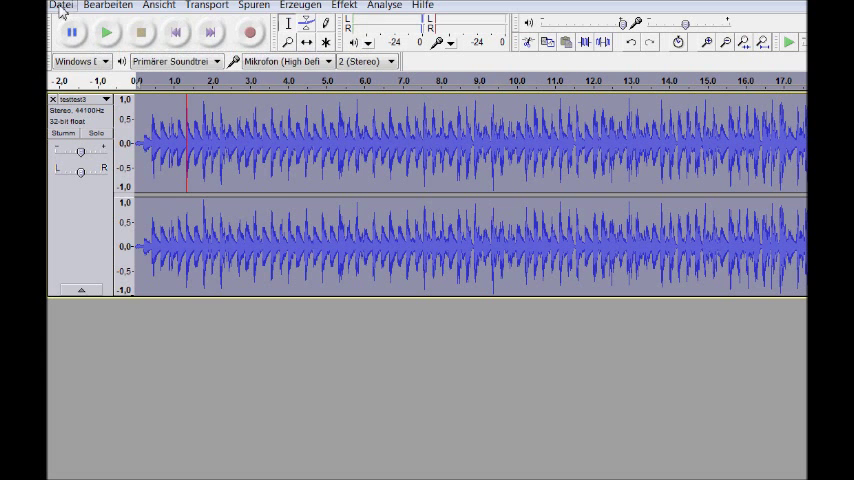
Step: Export as 16-bit PCM WAV under a new name, declining to replace the existing file
click(60, 4)
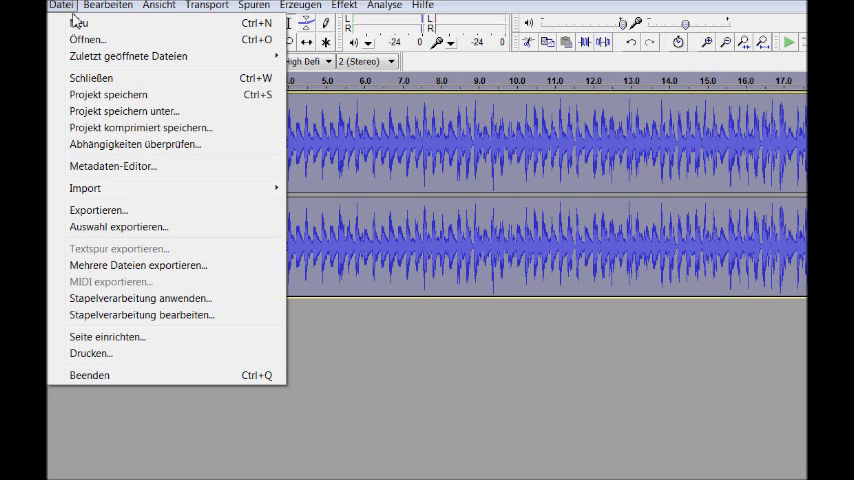
mouse_move(124, 112)
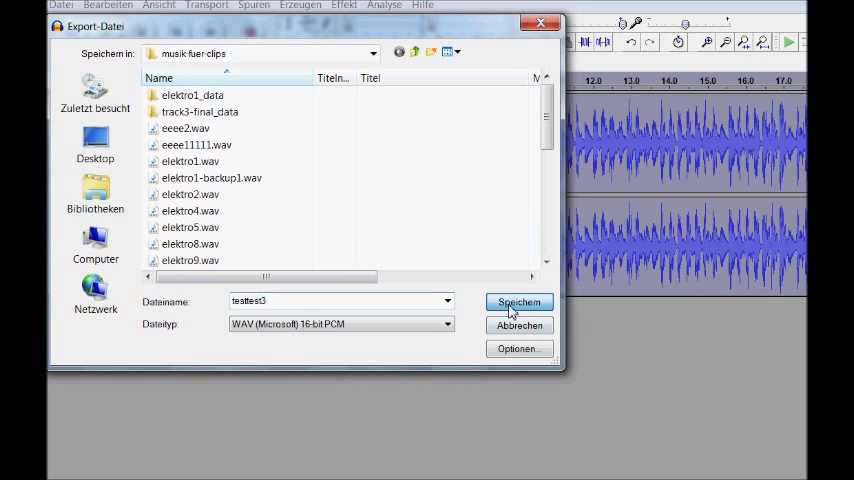
click(518, 302)
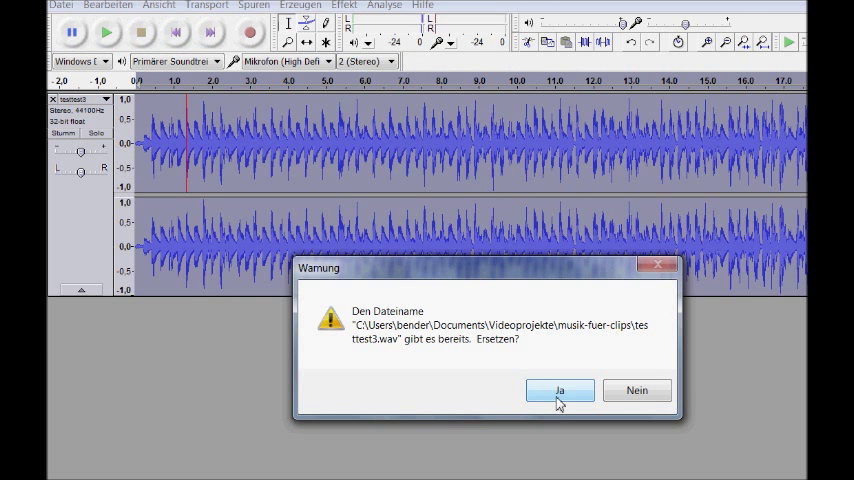
mouse_move(636, 390)
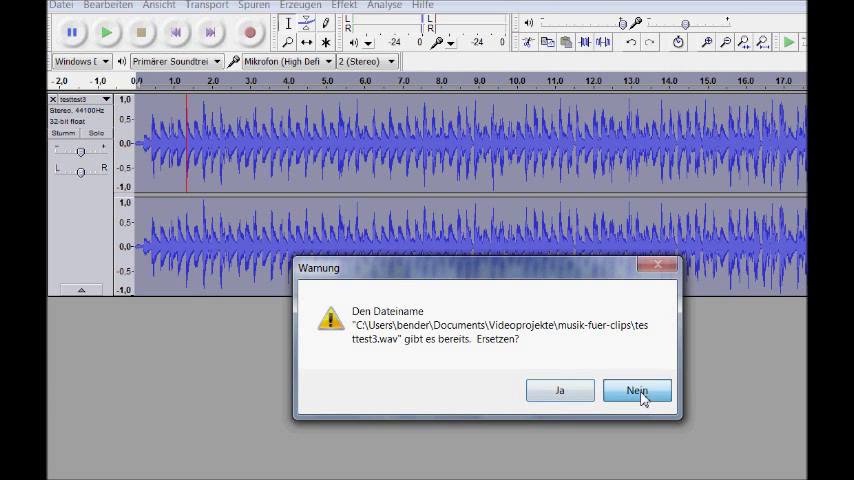
click(636, 390)
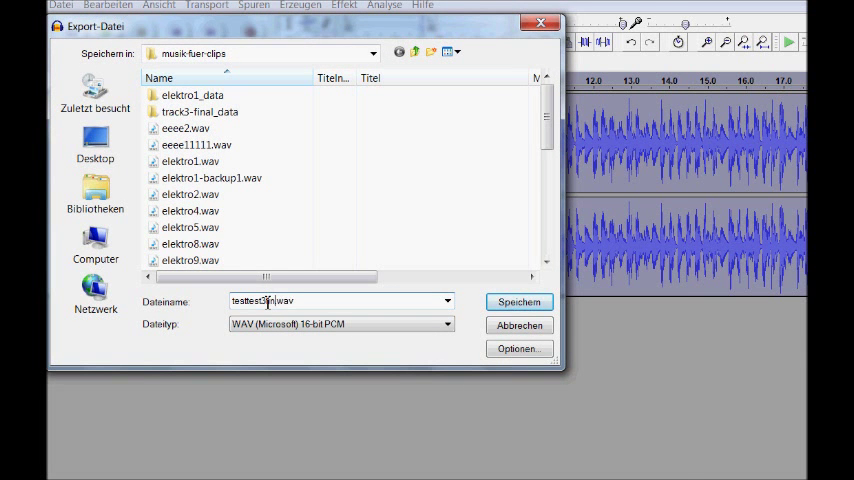
click(520, 300)
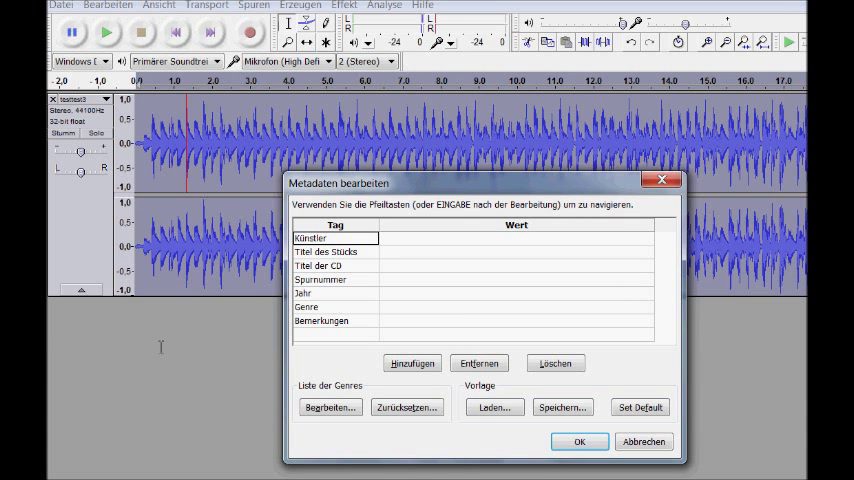